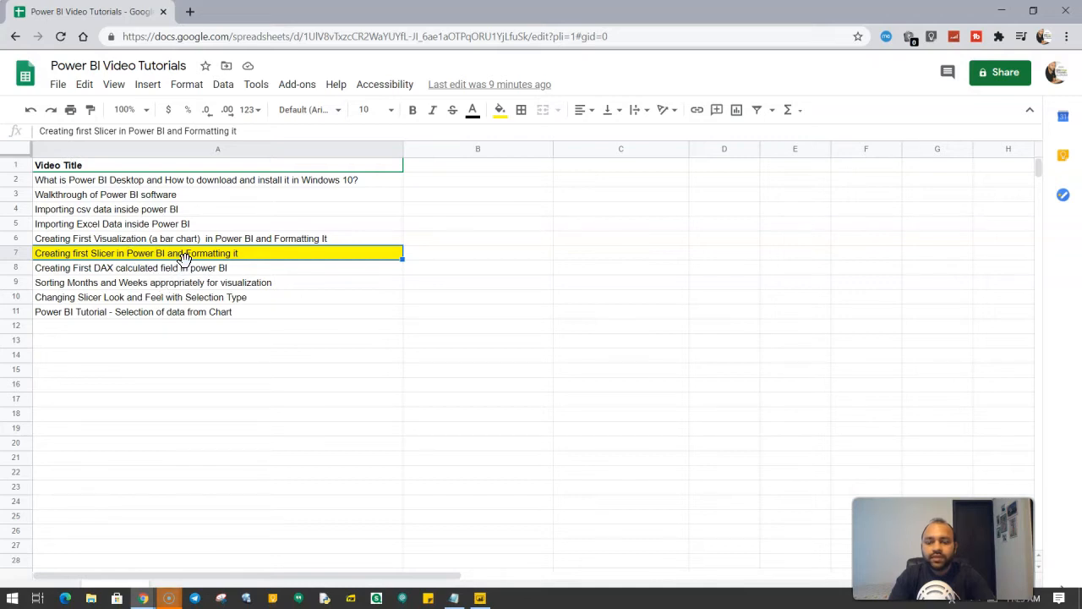
pyautogui.moveTo(156, 270)
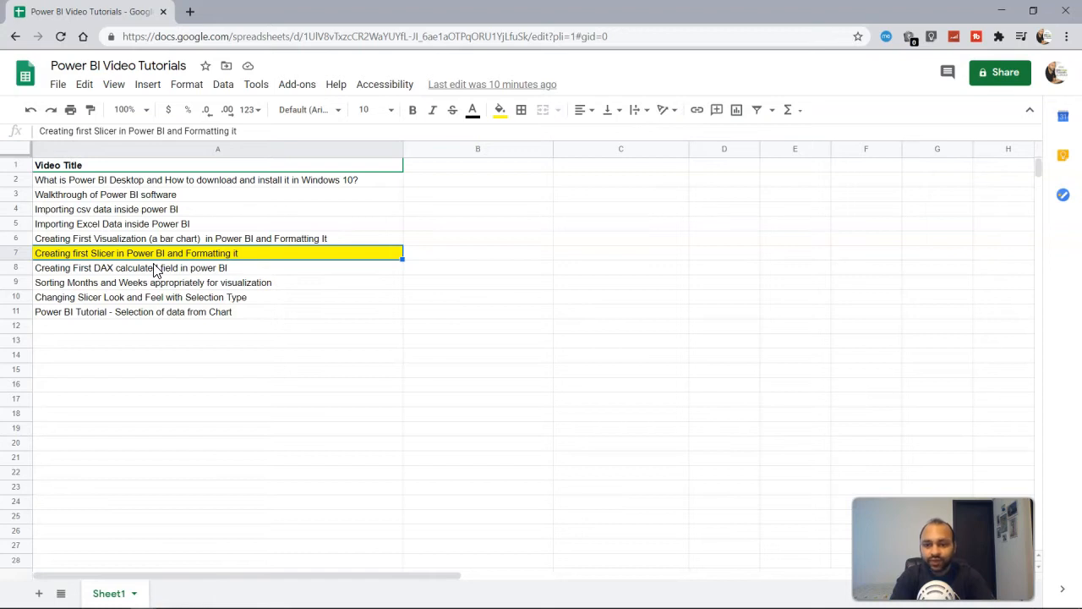
pyautogui.moveTo(436, 235)
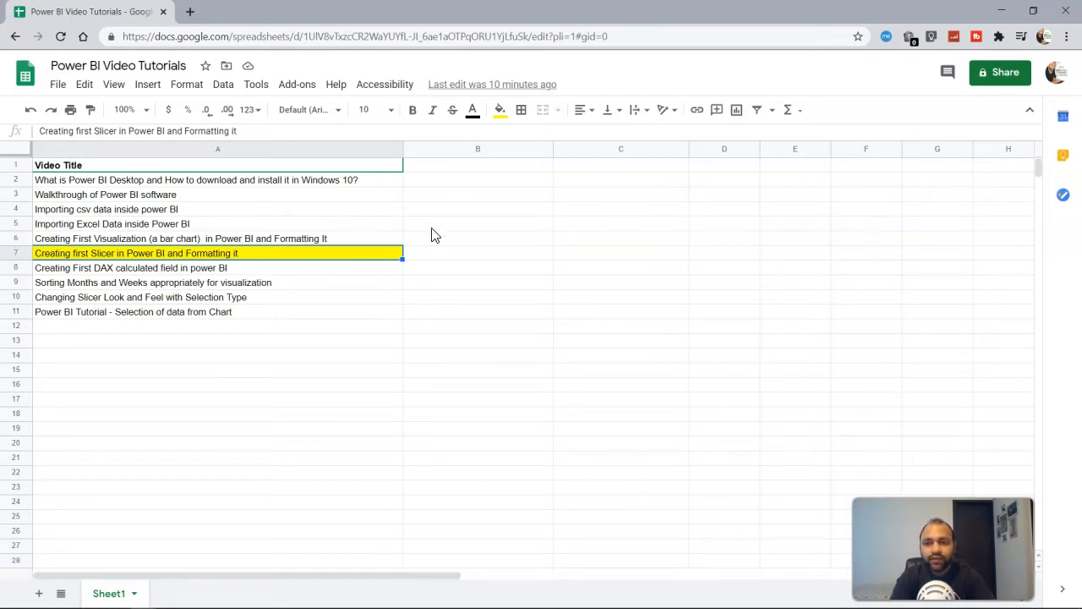
# Step: Delete the Sales by Product Category column chart from the report page
pyautogui.click(478, 179)
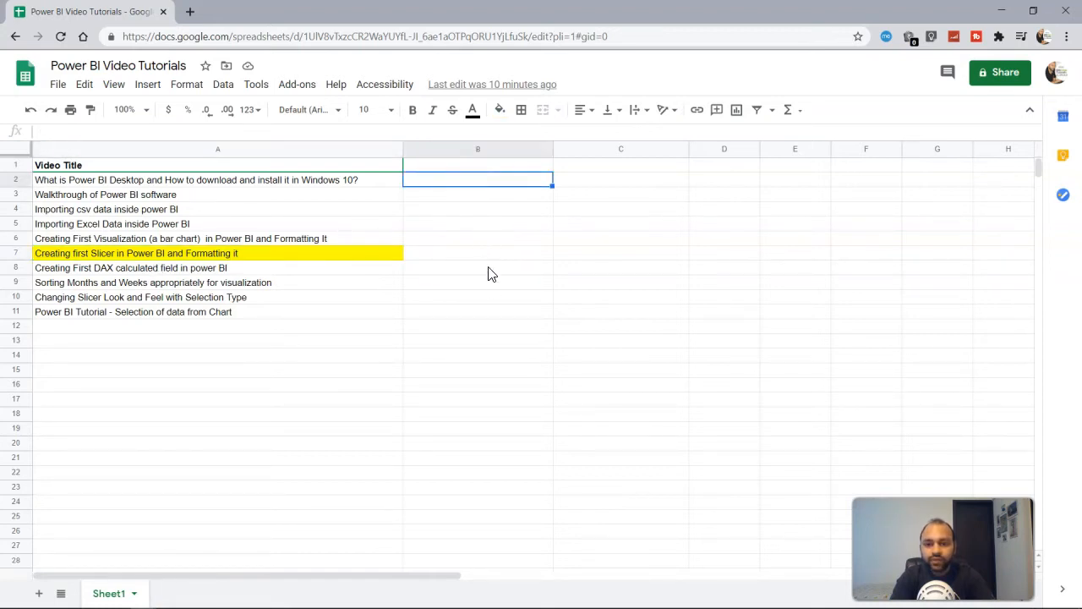
pyautogui.moveTo(496, 290)
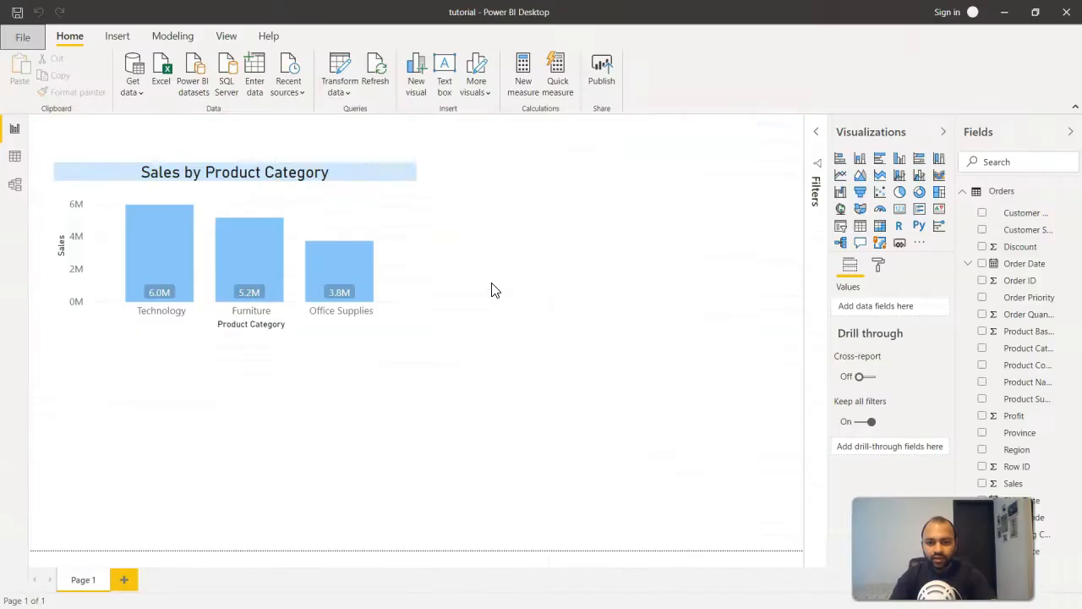
pyautogui.moveTo(391, 232)
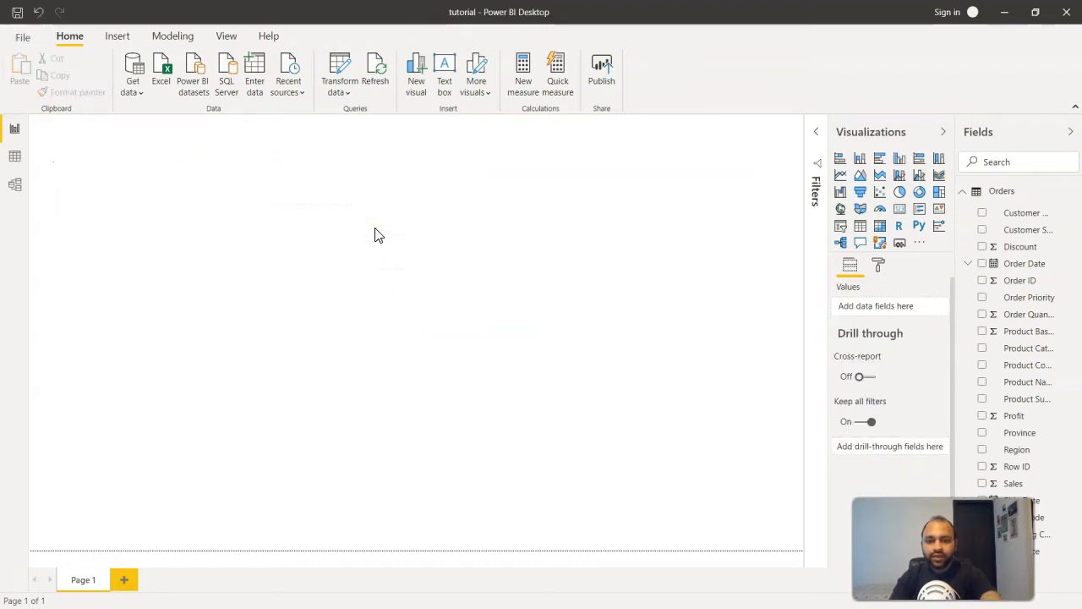
pyautogui.moveTo(794, 342)
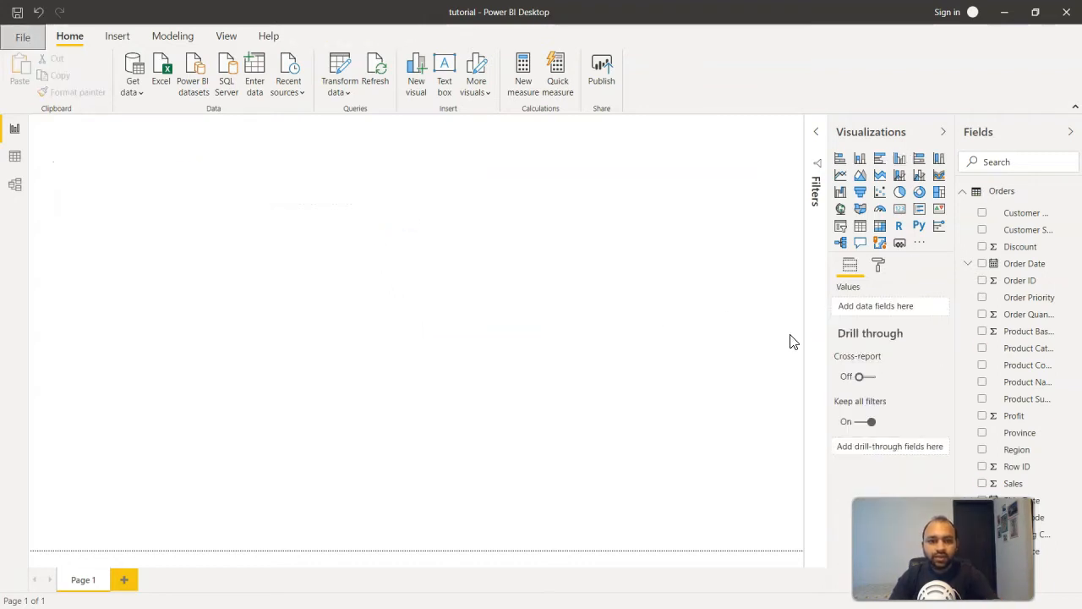
pyautogui.moveTo(841, 226)
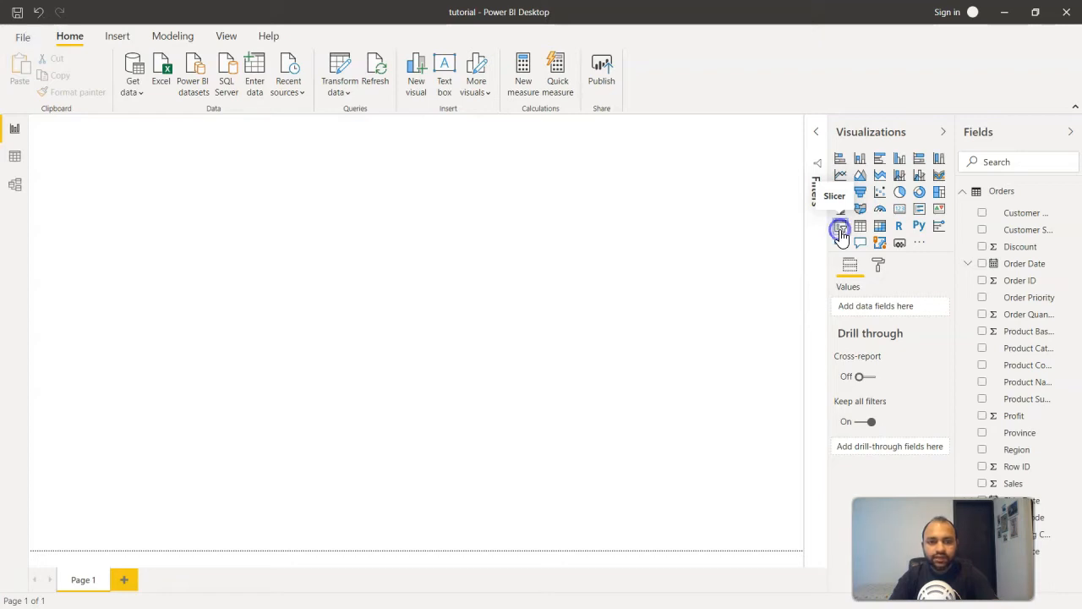
# Step: Insert a slicer bound to Product Category, listing Blank, Furniture, Office Supplies and Technology
pyautogui.click(839, 229)
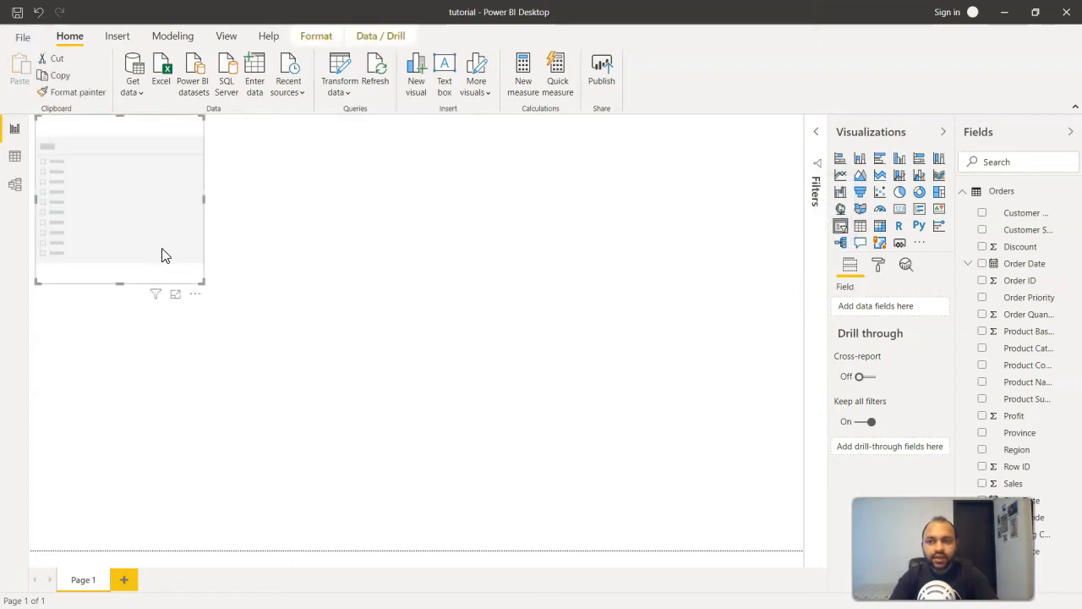
pyautogui.moveTo(139, 195)
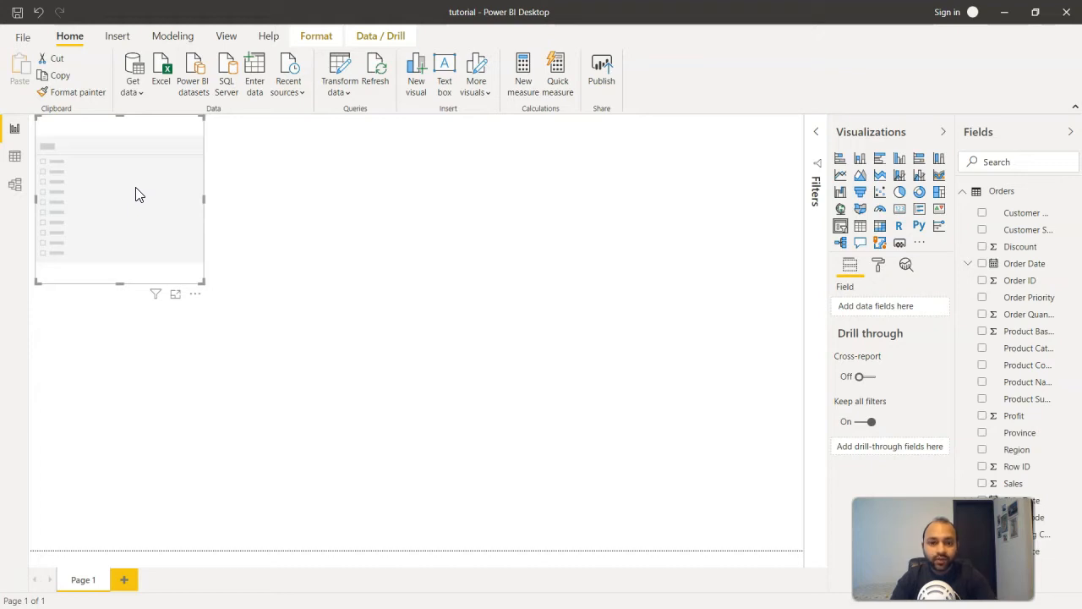
pyautogui.moveTo(1024, 365)
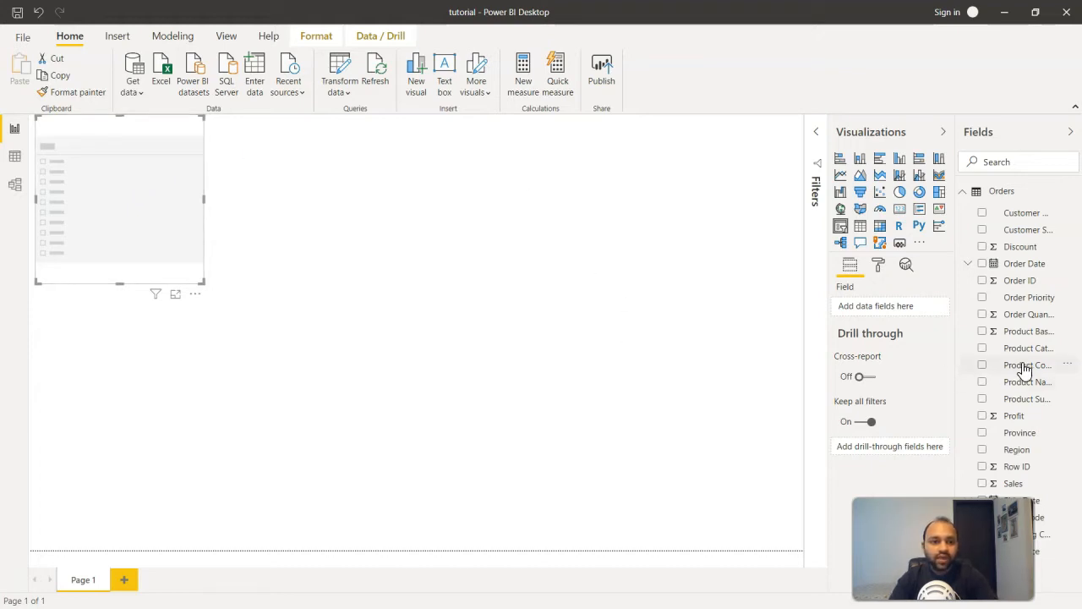
pyautogui.moveTo(1023, 387)
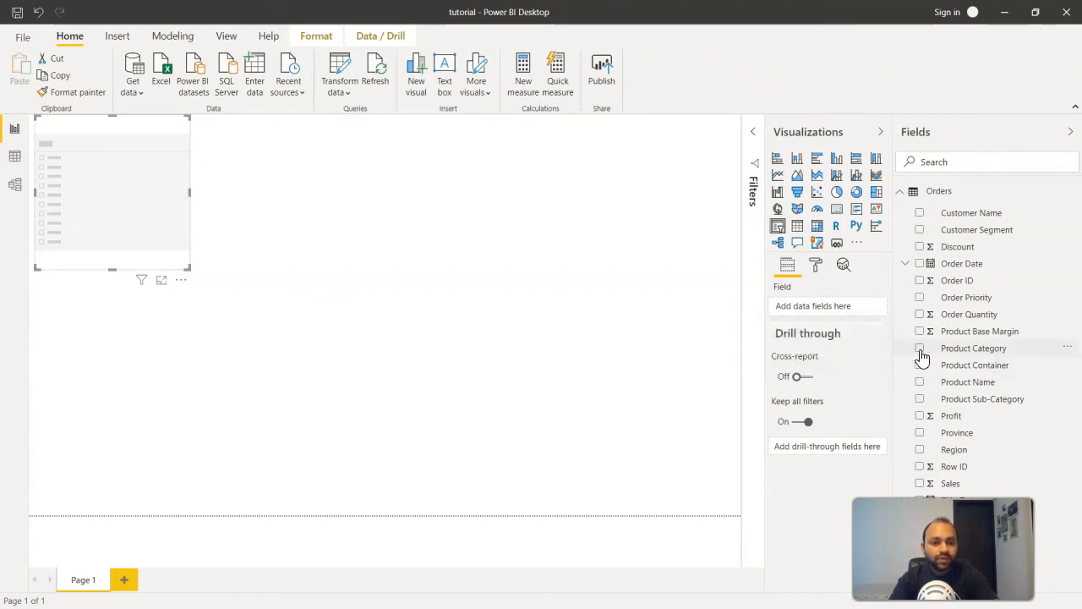
pyautogui.click(920, 349)
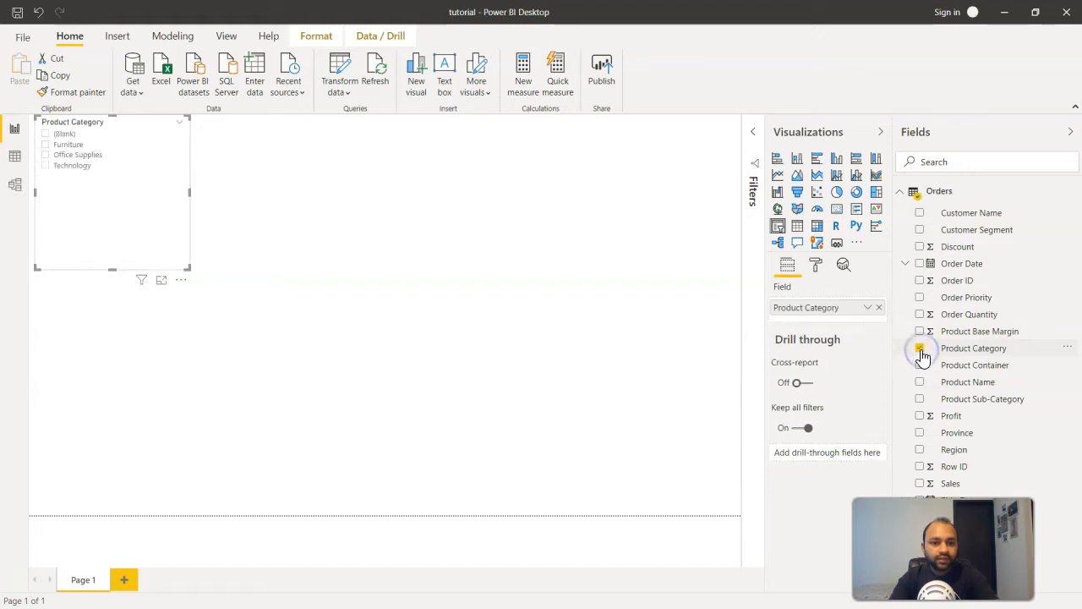
pyautogui.click(920, 348)
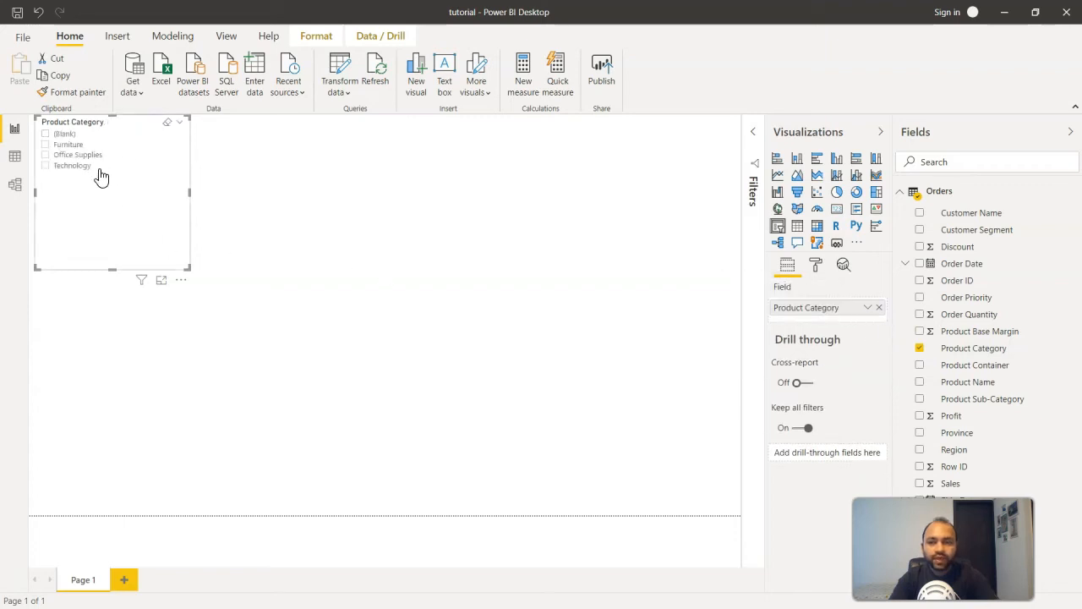
pyautogui.moveTo(986, 365)
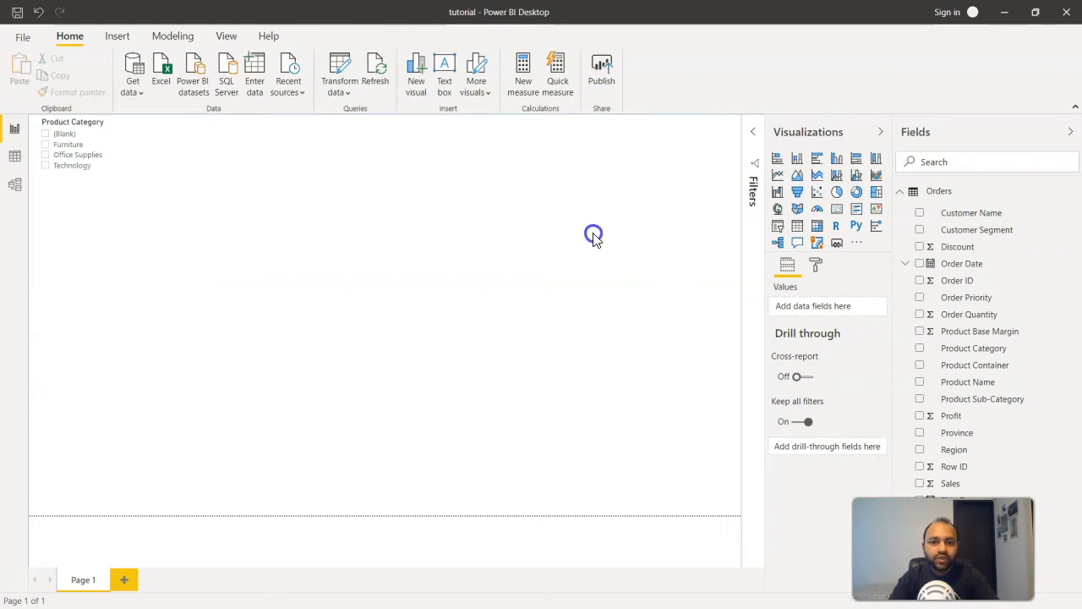
pyautogui.moveTo(726, 183)
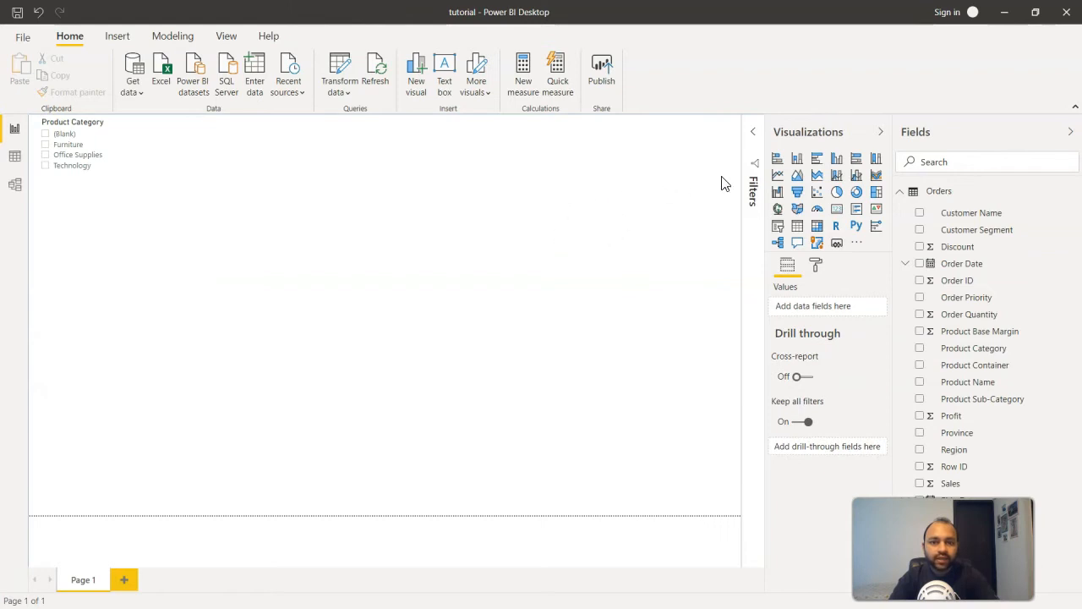
pyautogui.moveTo(796, 233)
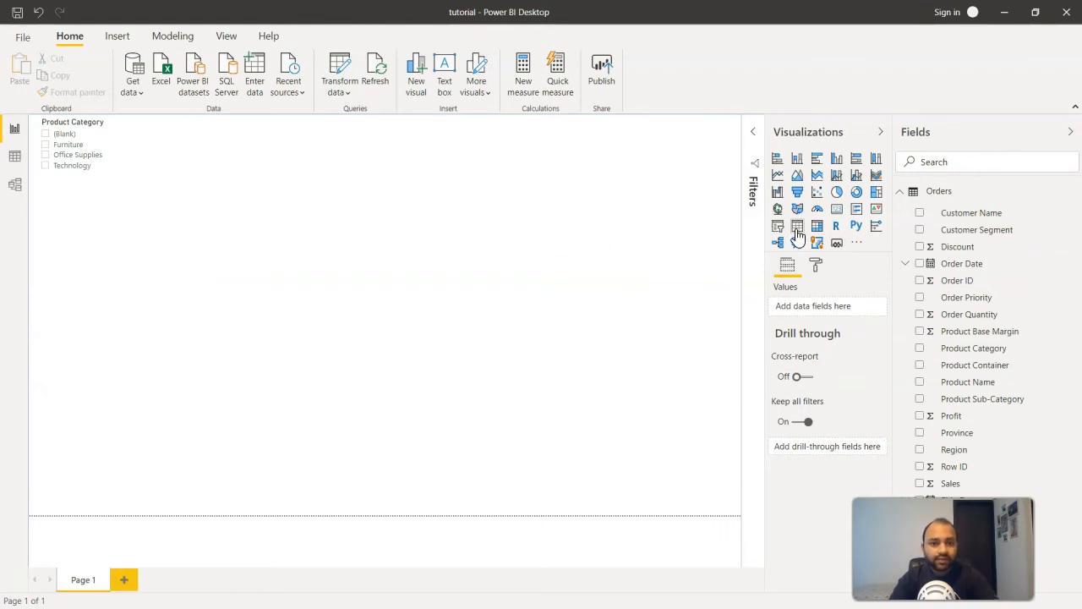
# Step: Add a table visual and move it up beside the slicer
pyautogui.click(797, 225)
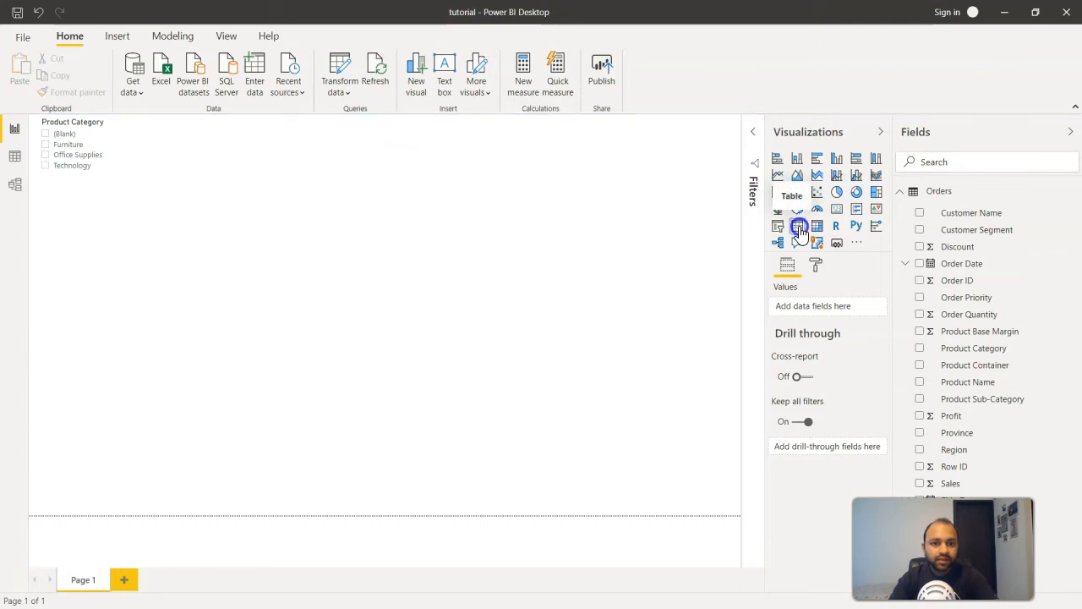
pyautogui.click(799, 227)
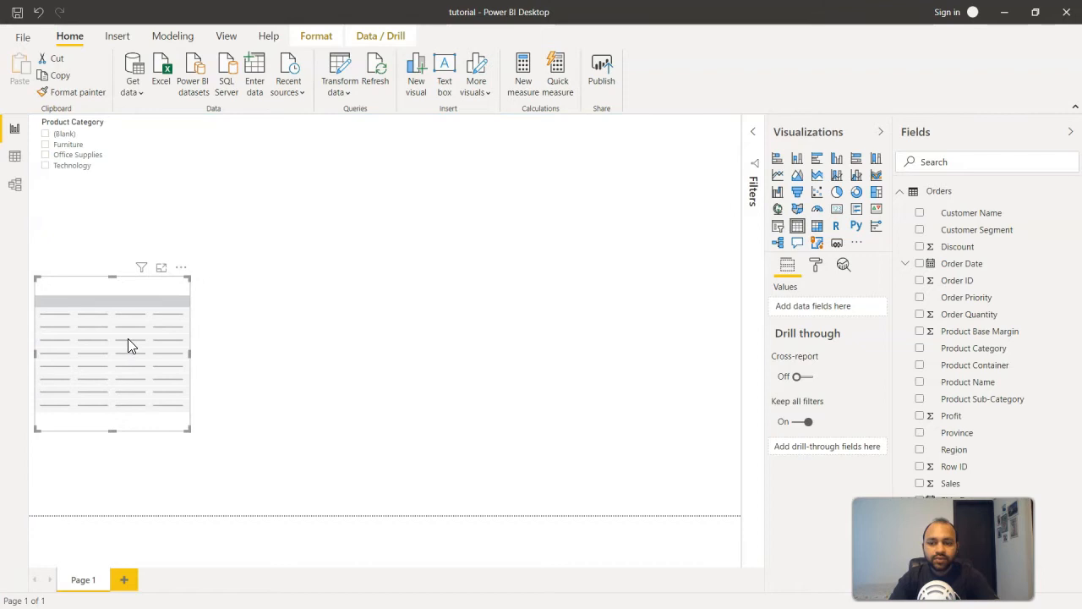
pyautogui.moveTo(112, 354); pyautogui.dragTo(283, 184)
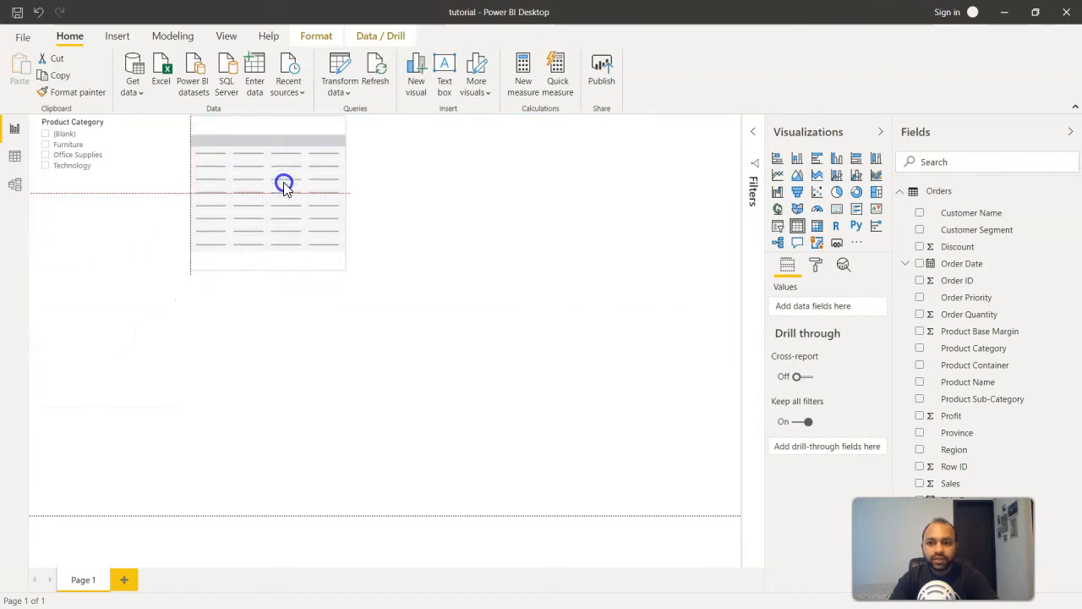
pyautogui.click(285, 183)
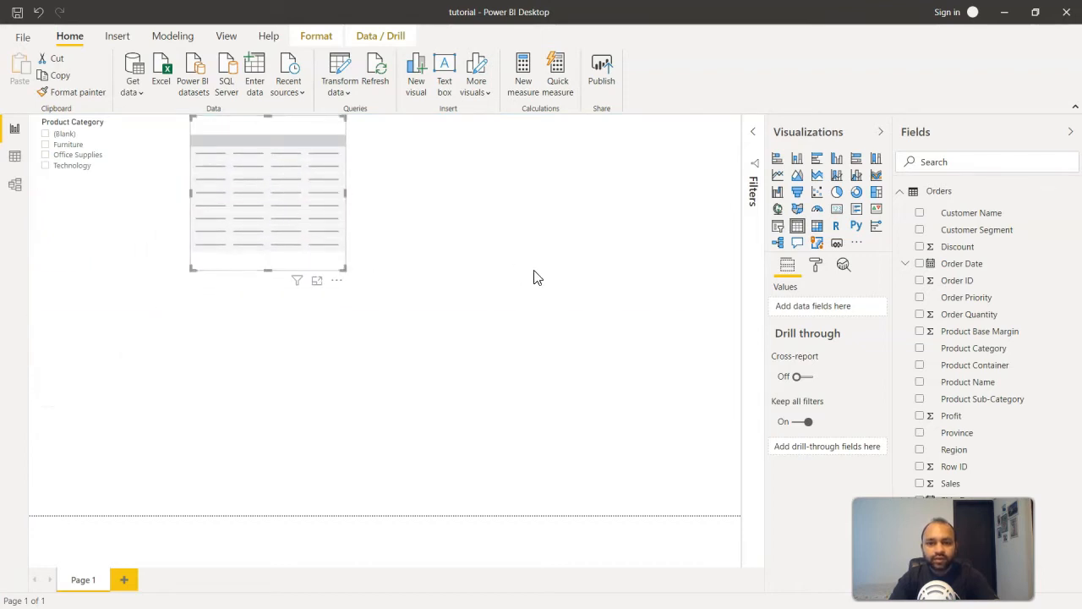
pyautogui.moveTo(938, 372)
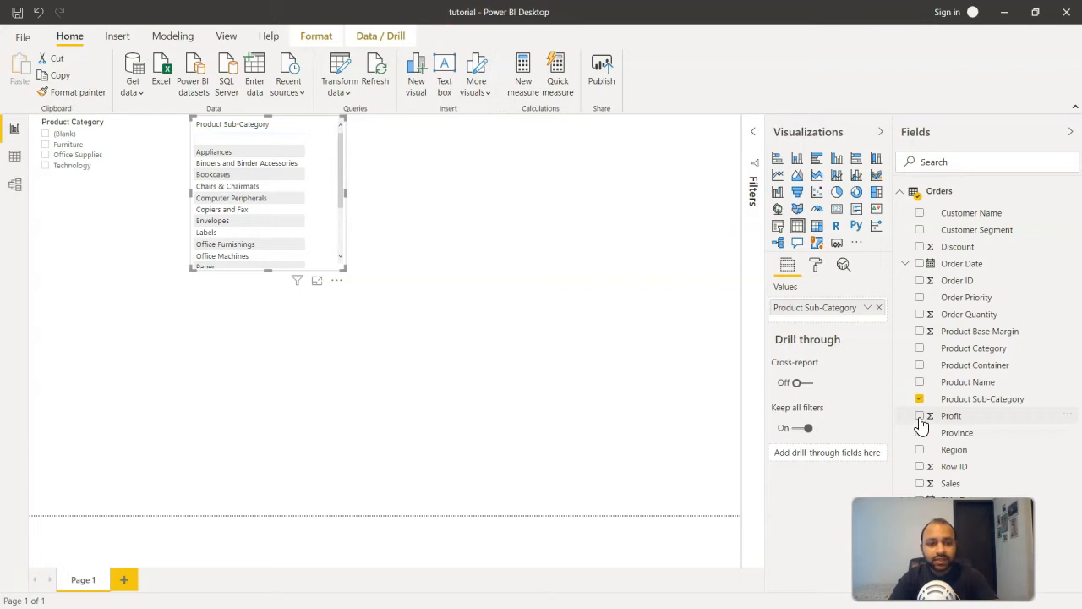
# Step: Enlarge the Product Sub-Category/Profit table so all rows and the 1,519,096.27 total show
pyautogui.click(920, 415)
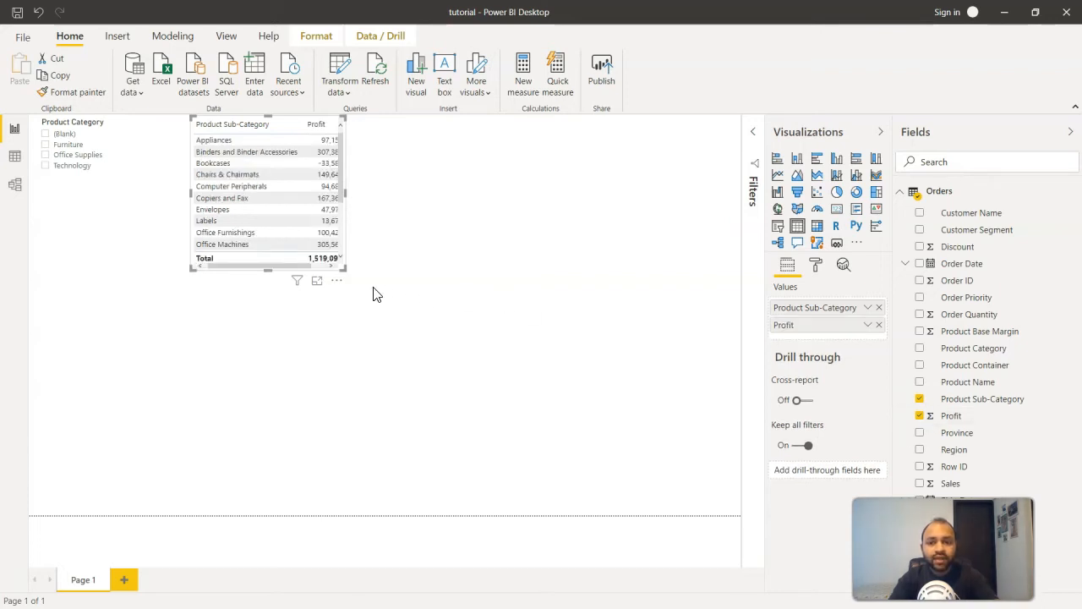
pyautogui.scroll(-3)
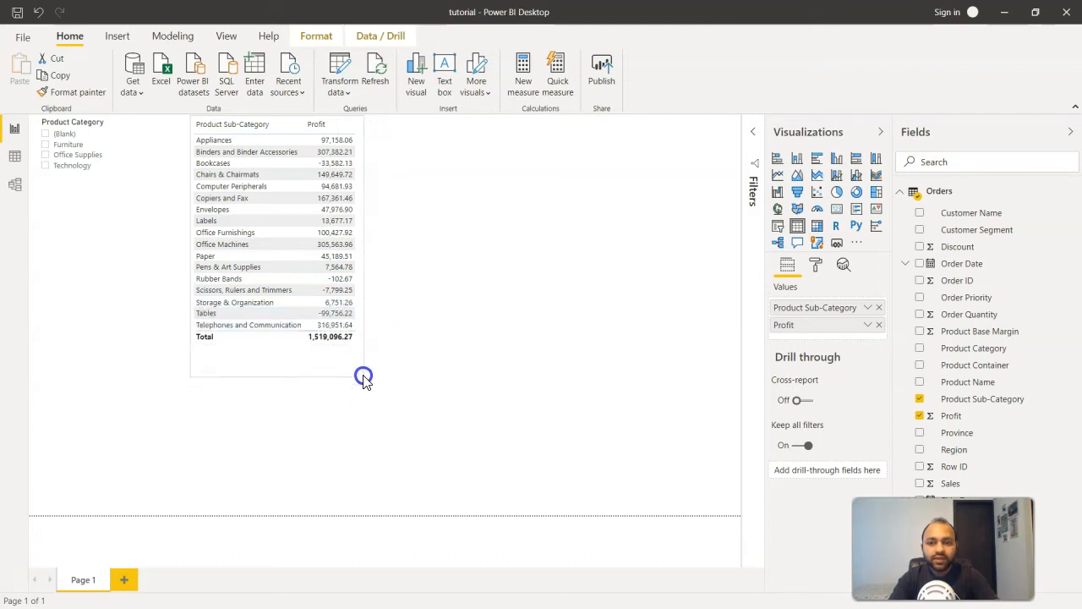
pyautogui.click(364, 376)
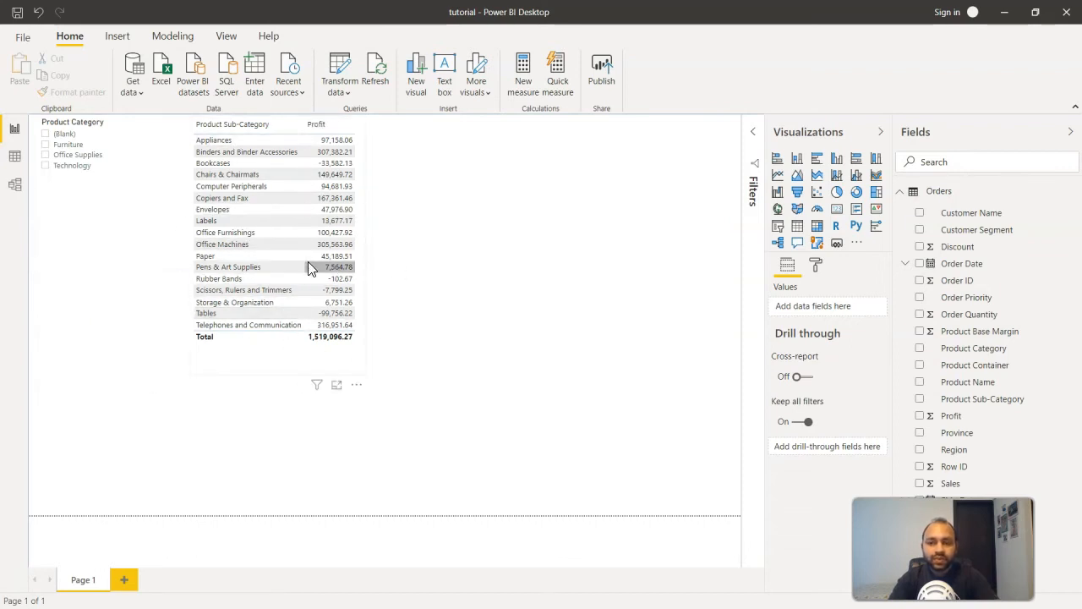
pyautogui.moveTo(313, 268)
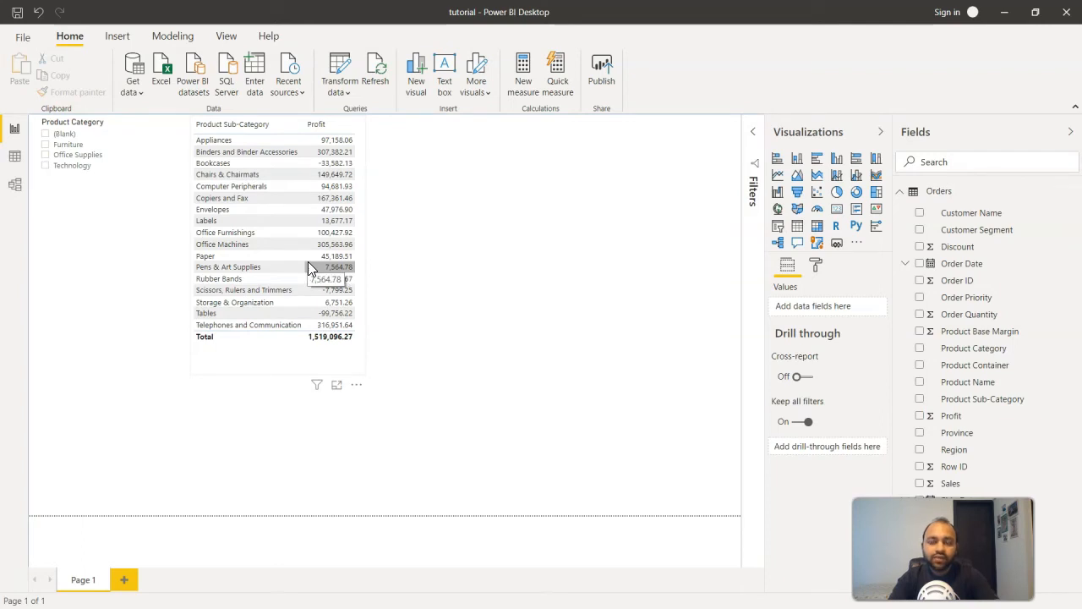
pyautogui.moveTo(225, 233)
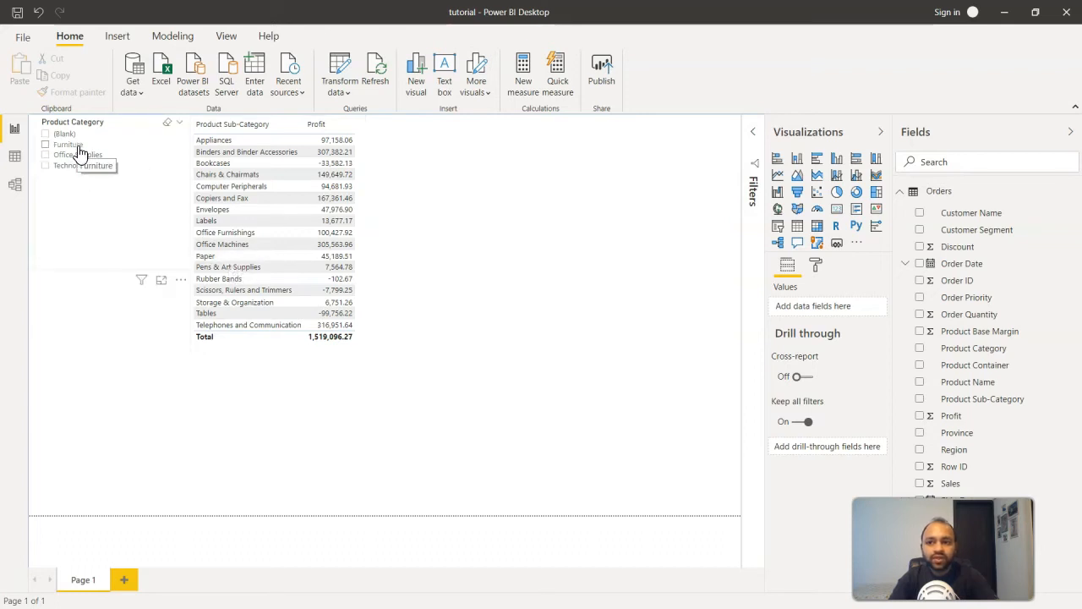
pyautogui.moveTo(83, 166)
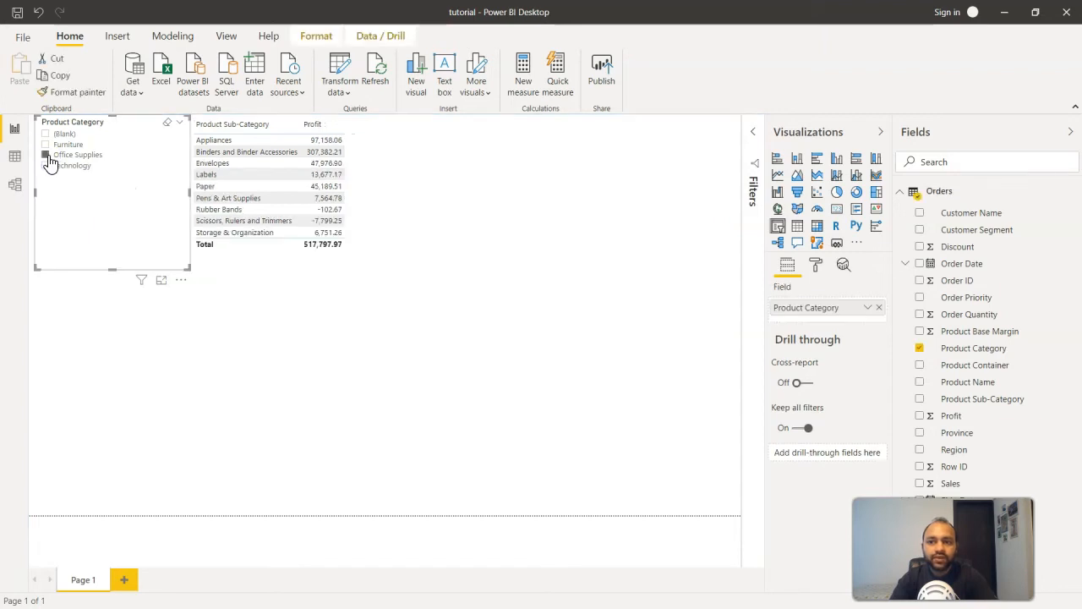
# Step: Try single category filters, then select Furniture plus Office Supplies, totaling 634,537.27
pyautogui.click(45, 155)
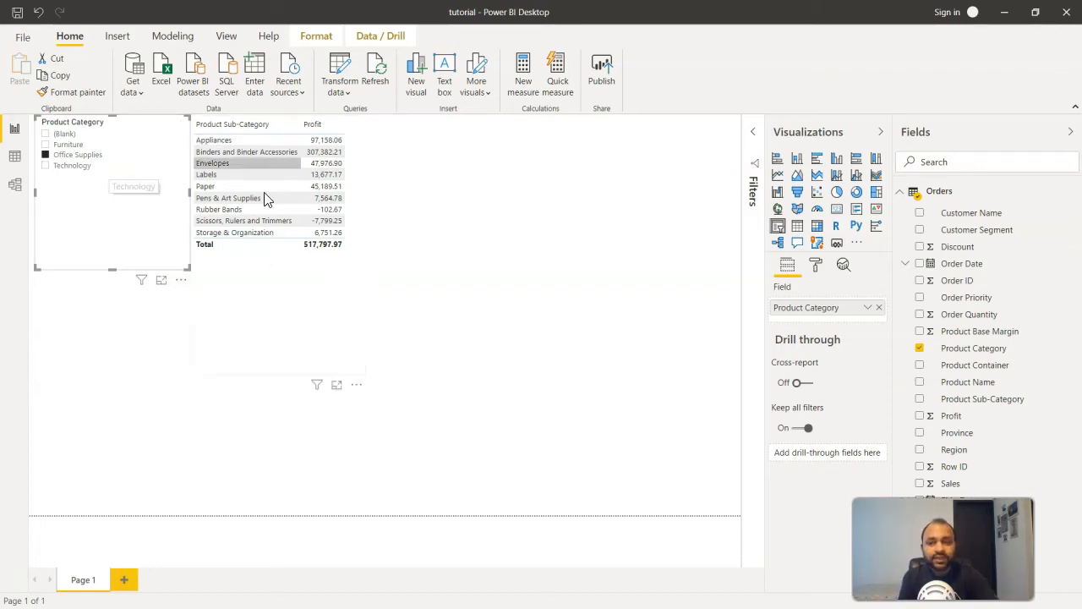
pyautogui.click(65, 150)
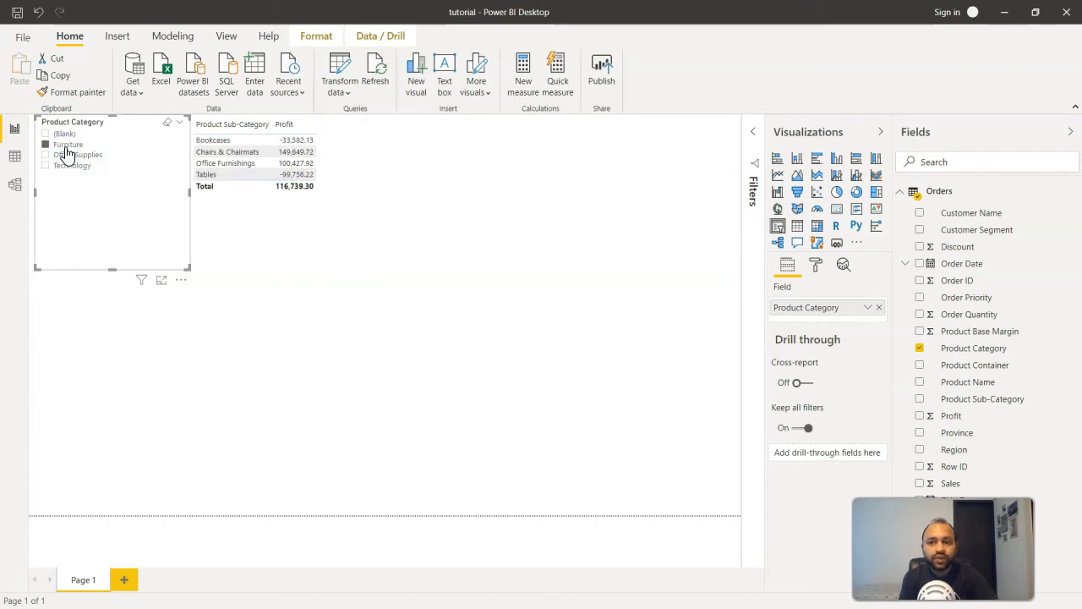
pyautogui.click(46, 144)
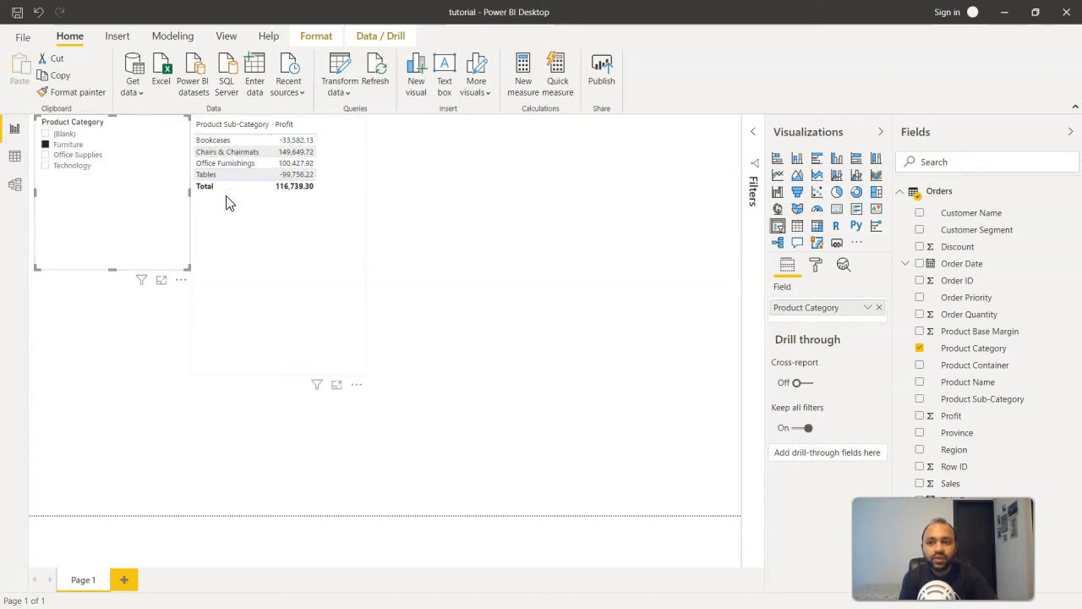
pyautogui.moveTo(302, 202)
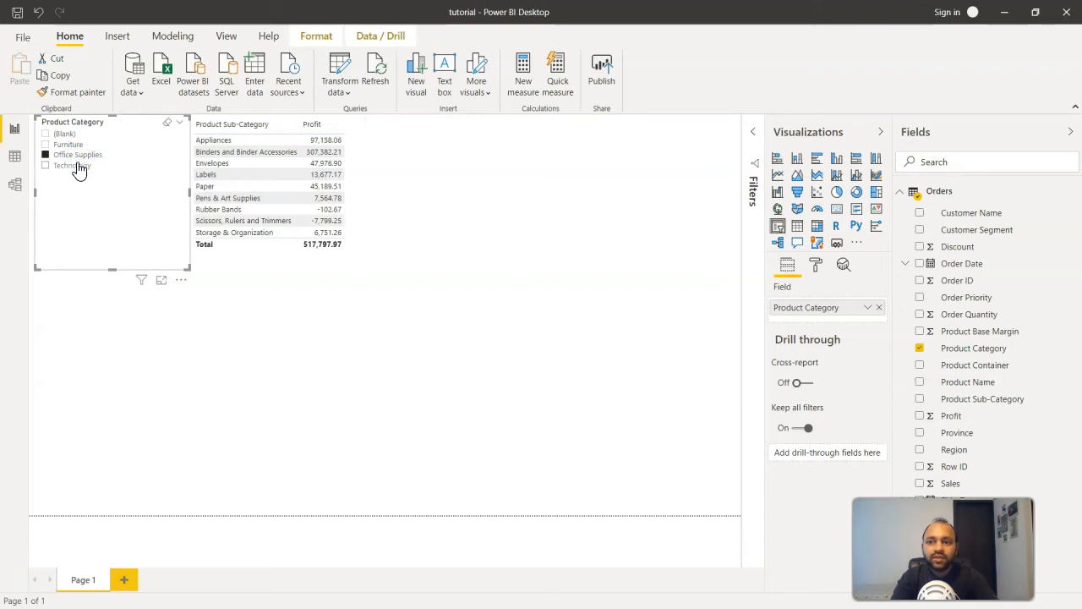
pyautogui.click(45, 165)
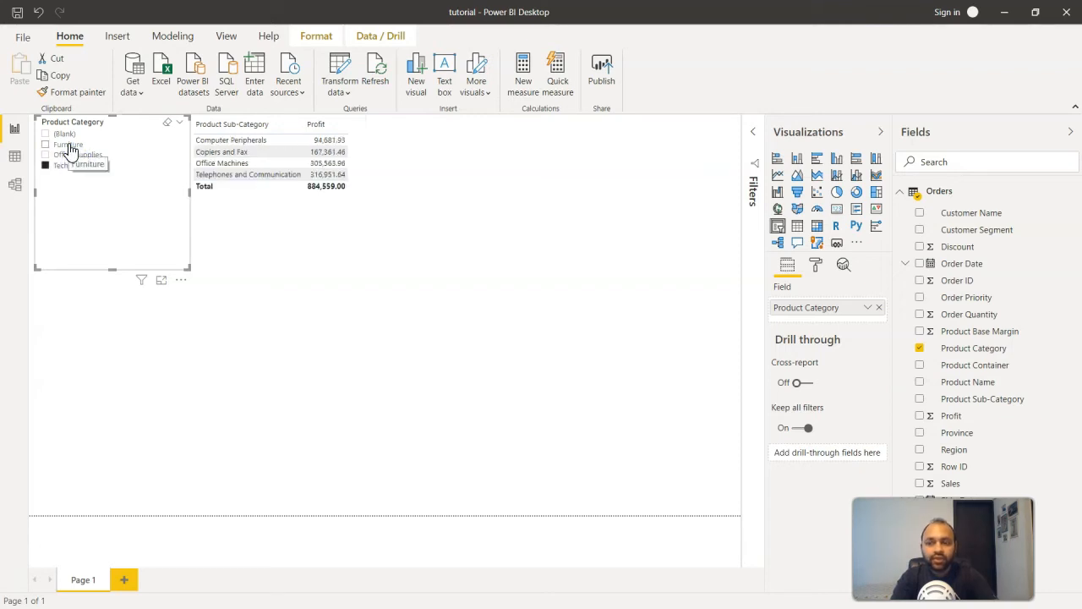
pyautogui.click(46, 144)
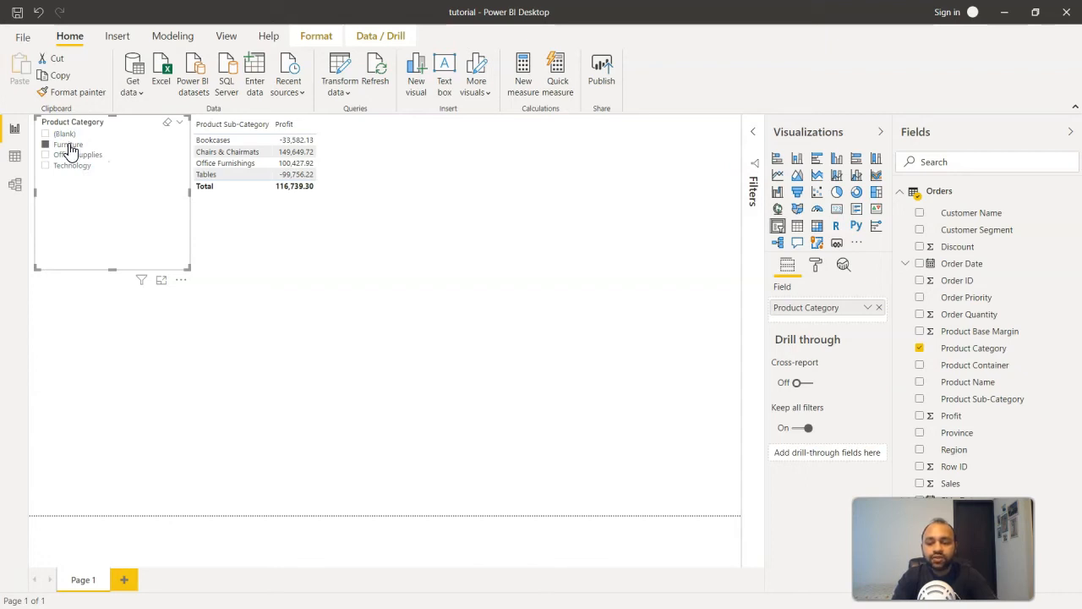
pyautogui.click(45, 144)
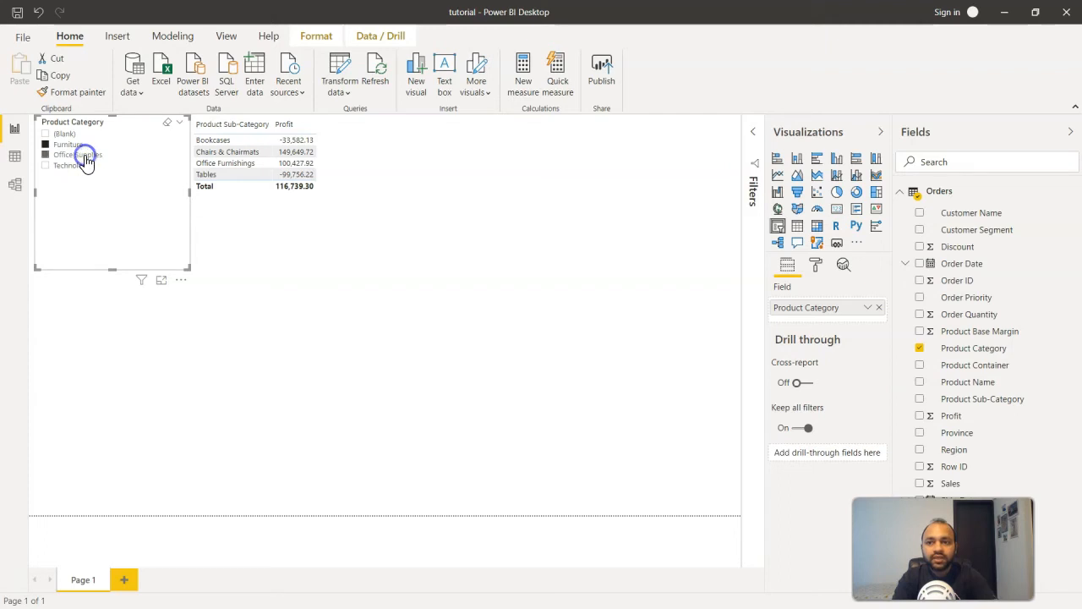
pyautogui.click(46, 155)
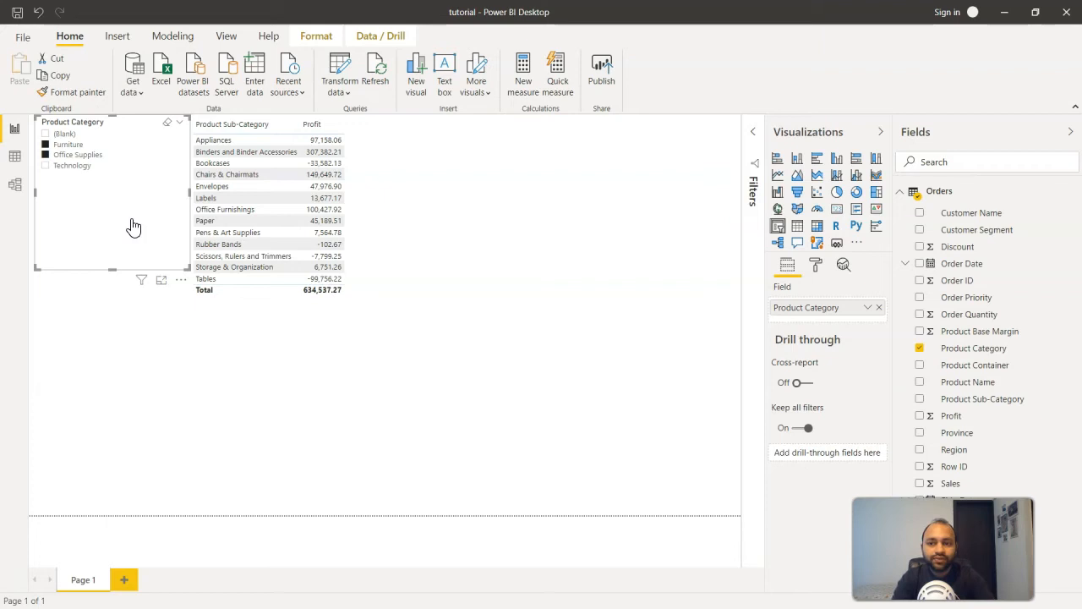
pyautogui.moveTo(64, 188)
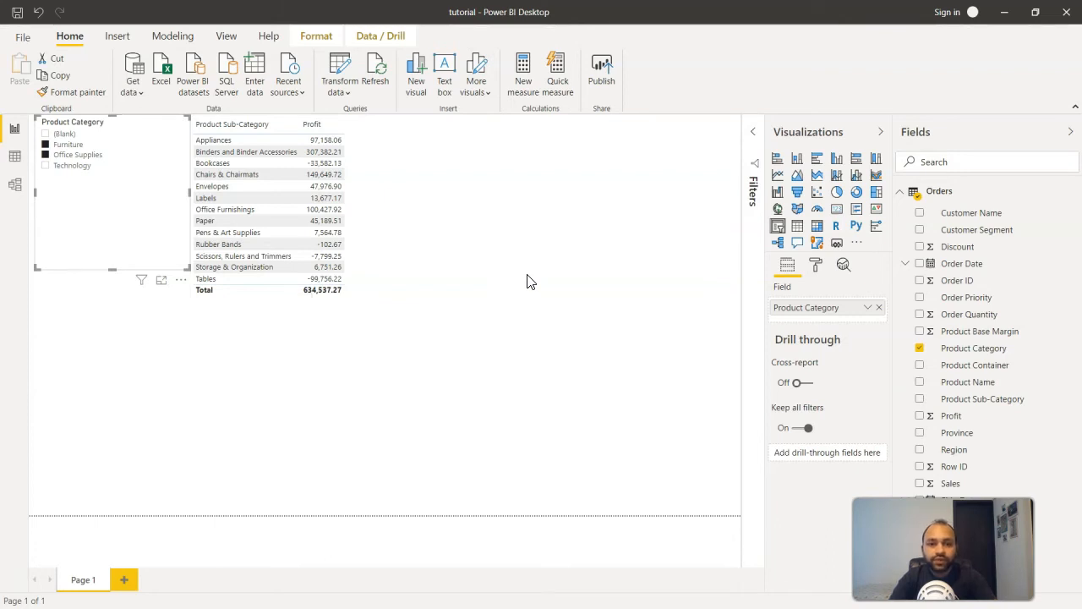
pyautogui.moveTo(524, 293)
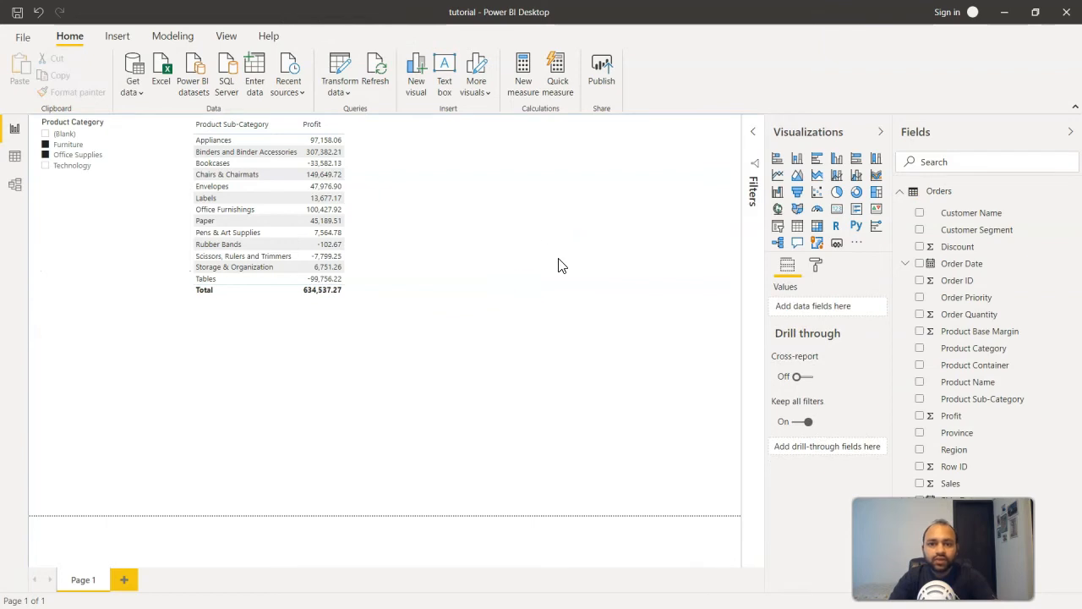
pyautogui.moveTo(837, 160)
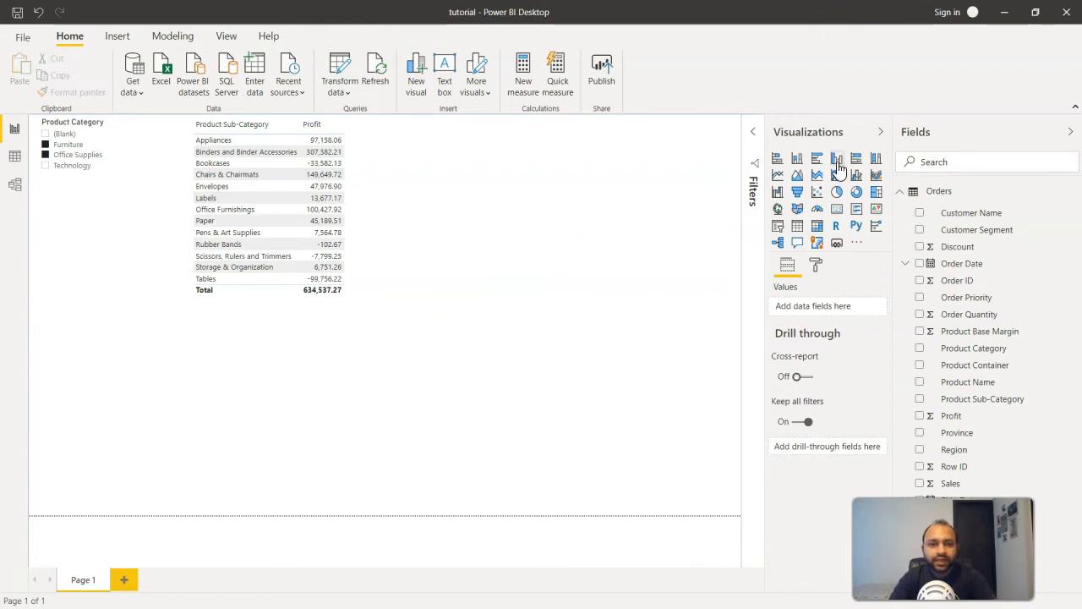
pyautogui.moveTo(837, 159)
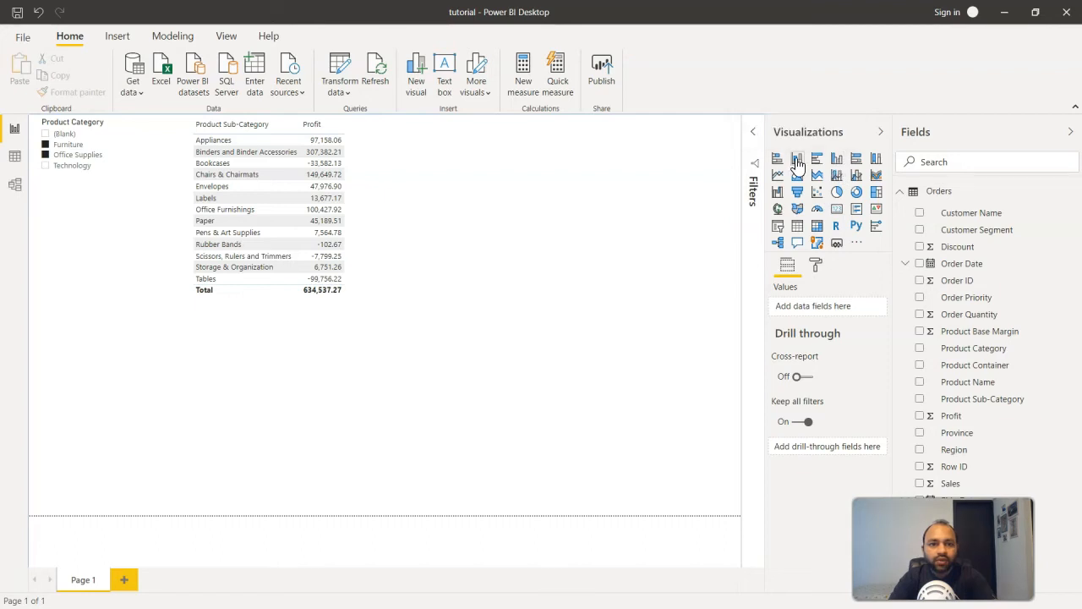
pyautogui.moveTo(838, 162)
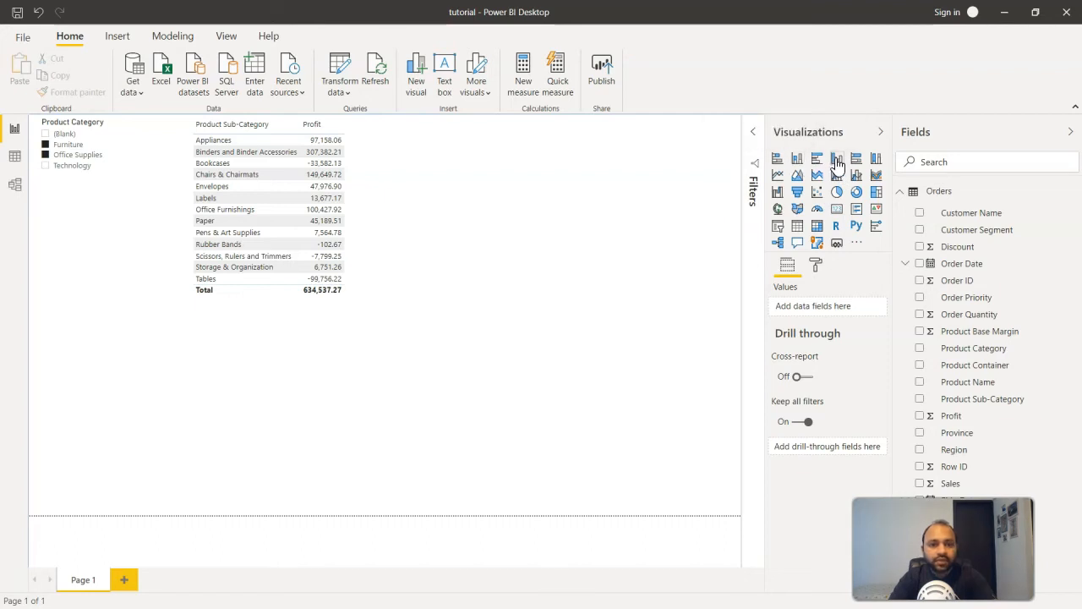
# Step: Add a Profit by Customer Segment column chart and widen it
pyautogui.click(837, 158)
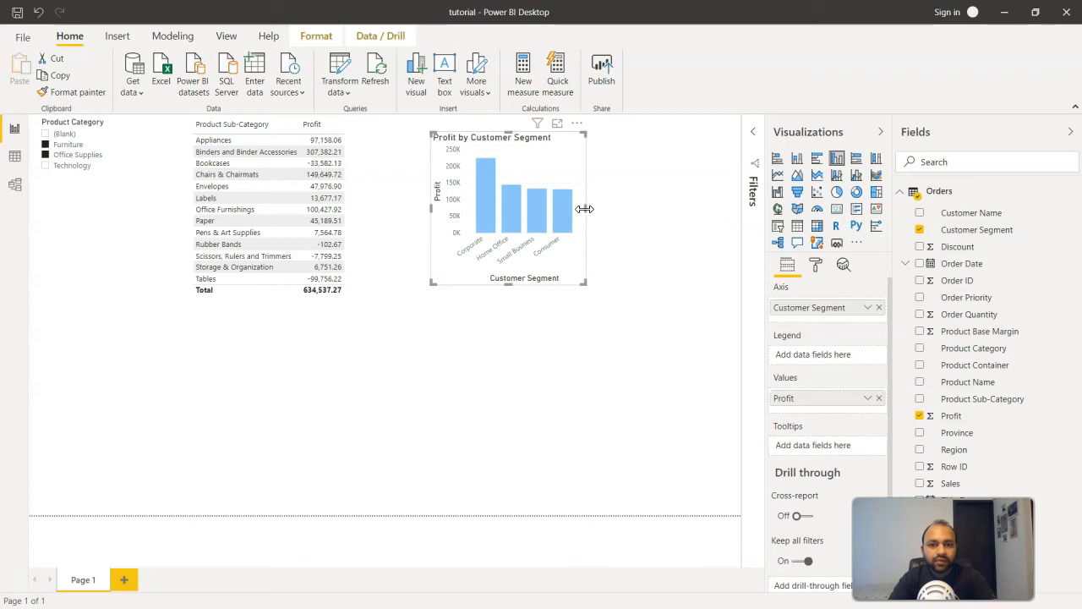
pyautogui.moveTo(585, 209); pyautogui.dragTo(693, 203)
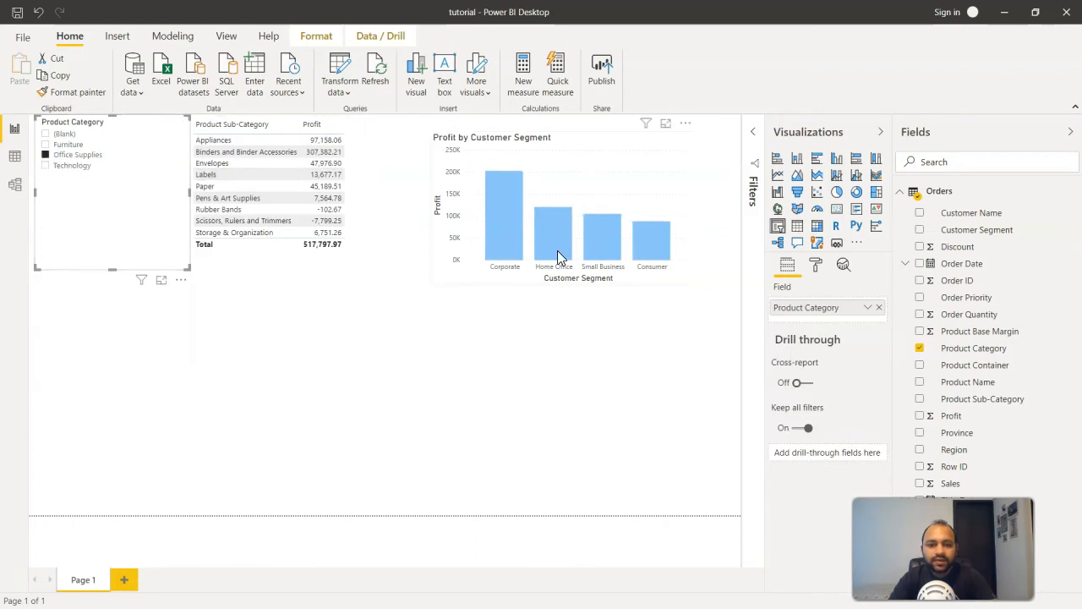
pyautogui.moveTo(553, 237)
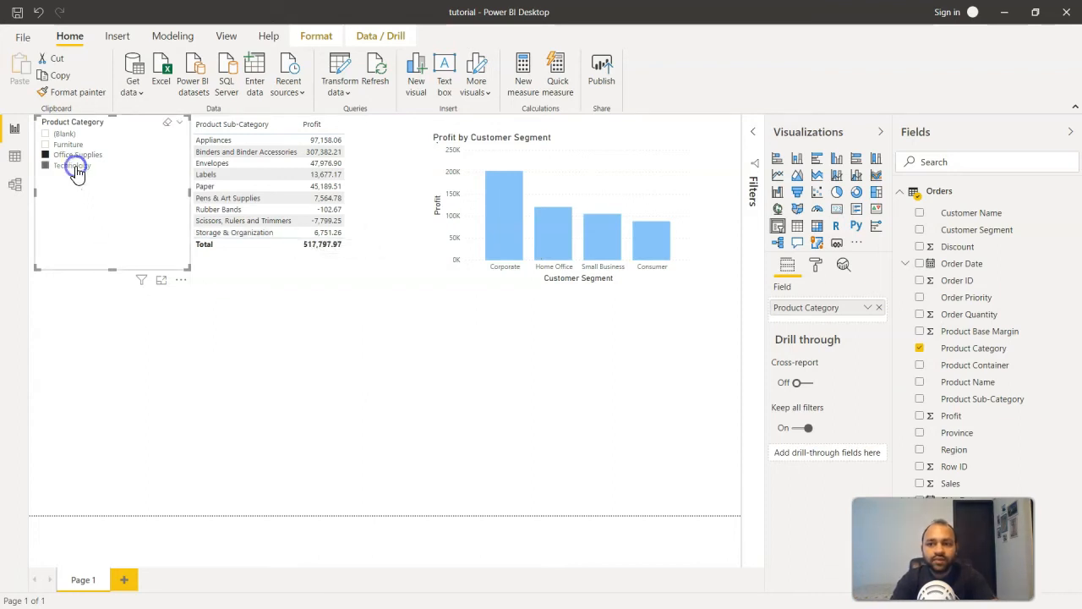
# Step: Change the slicer selection so the table shows all sub-categories, totaling 1,519,096.27
pyautogui.click(46, 164)
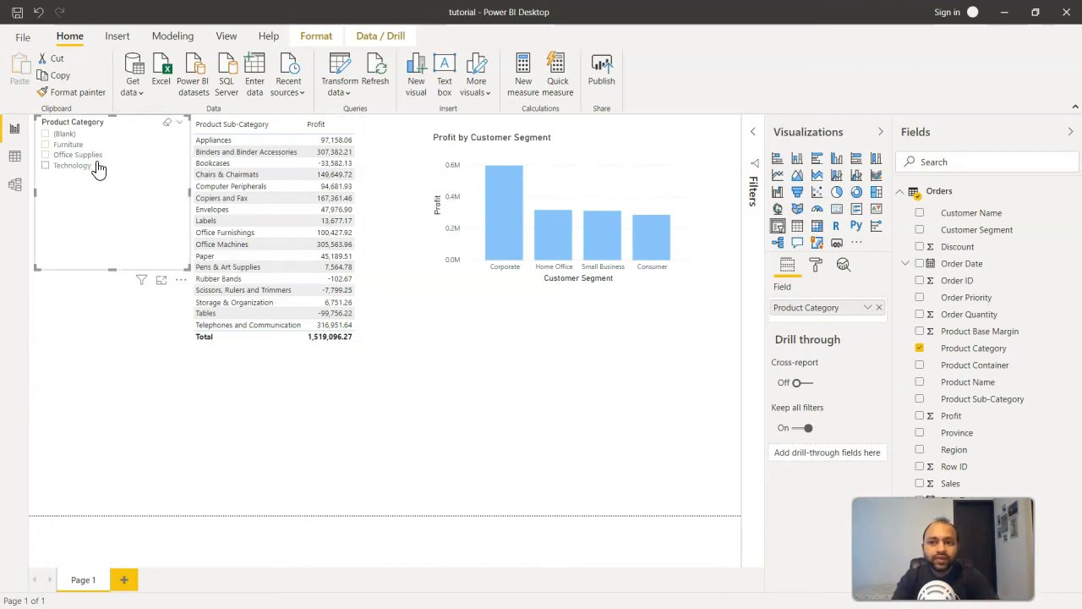
pyautogui.moveTo(99, 165)
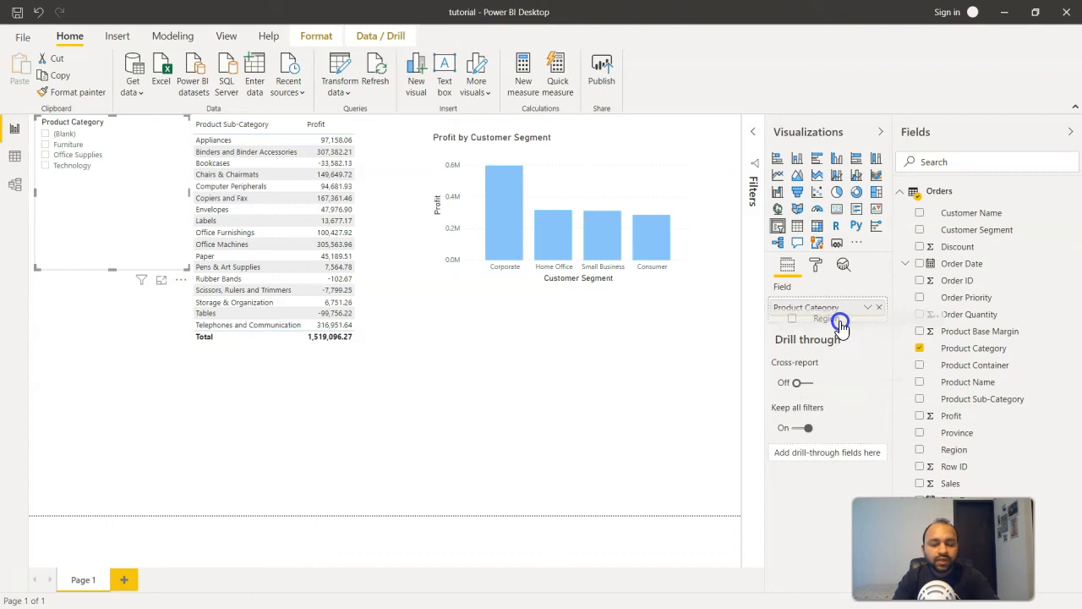
# Step: Nest Region under Product Category, expand Furniture and pick Ontario, totaling 19,886.86
pyautogui.click(919, 449)
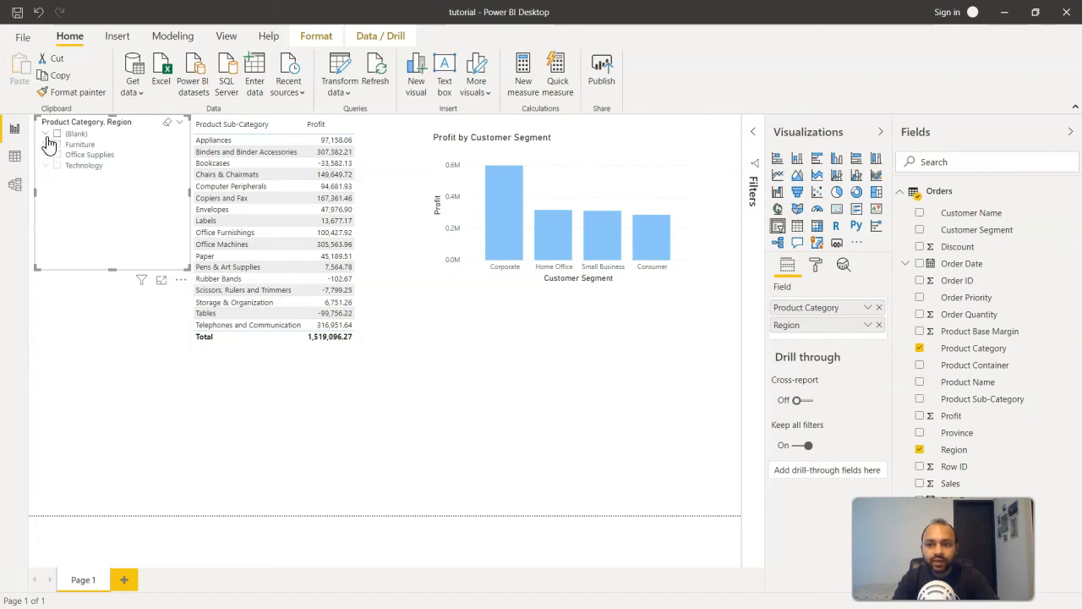
pyautogui.click(49, 144)
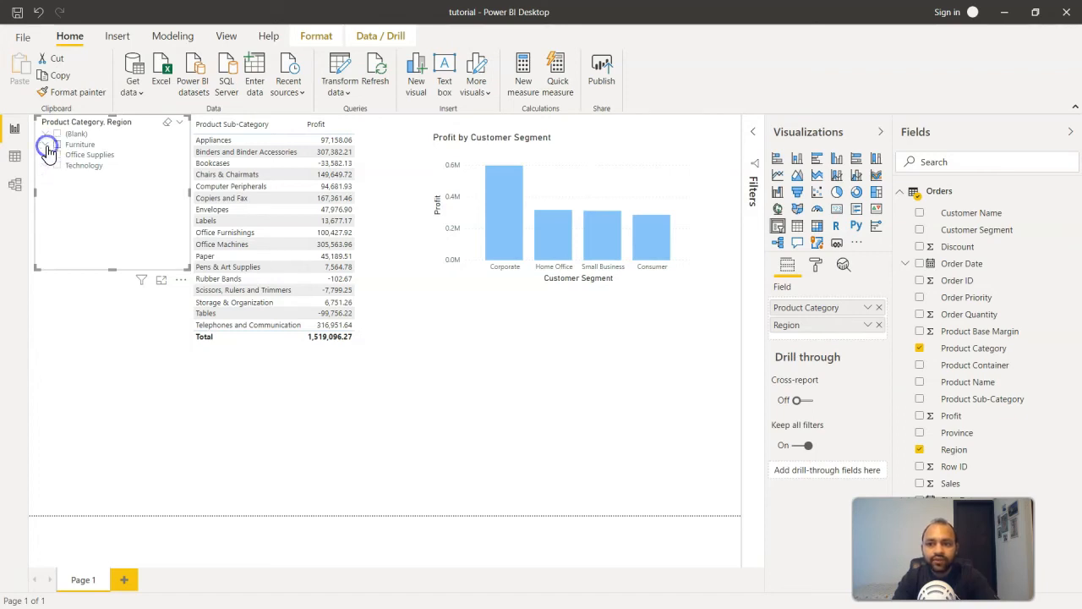
pyautogui.click(46, 134)
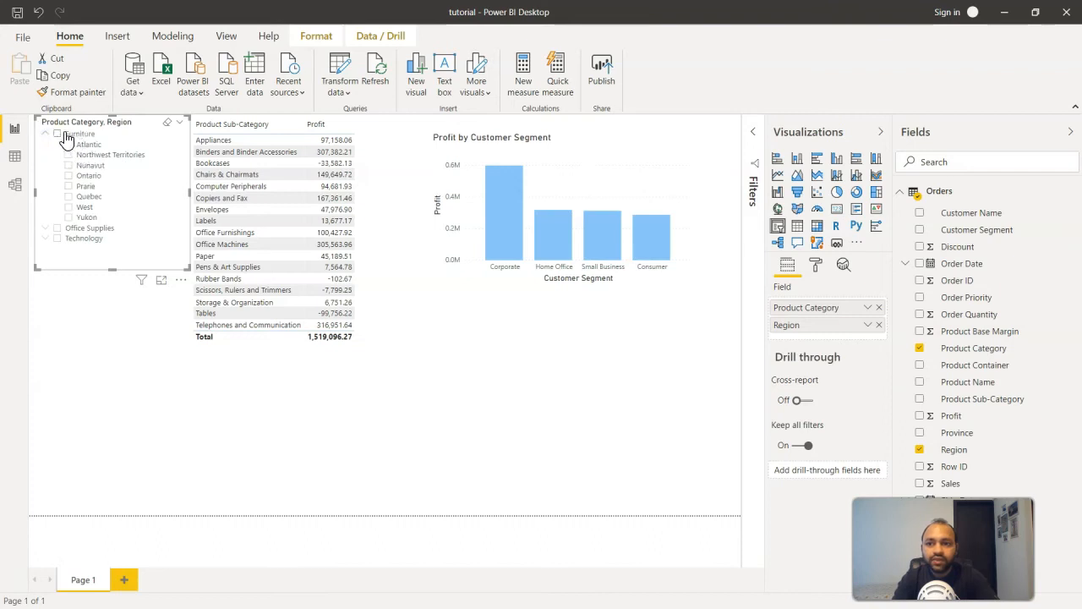
pyautogui.moveTo(90, 178)
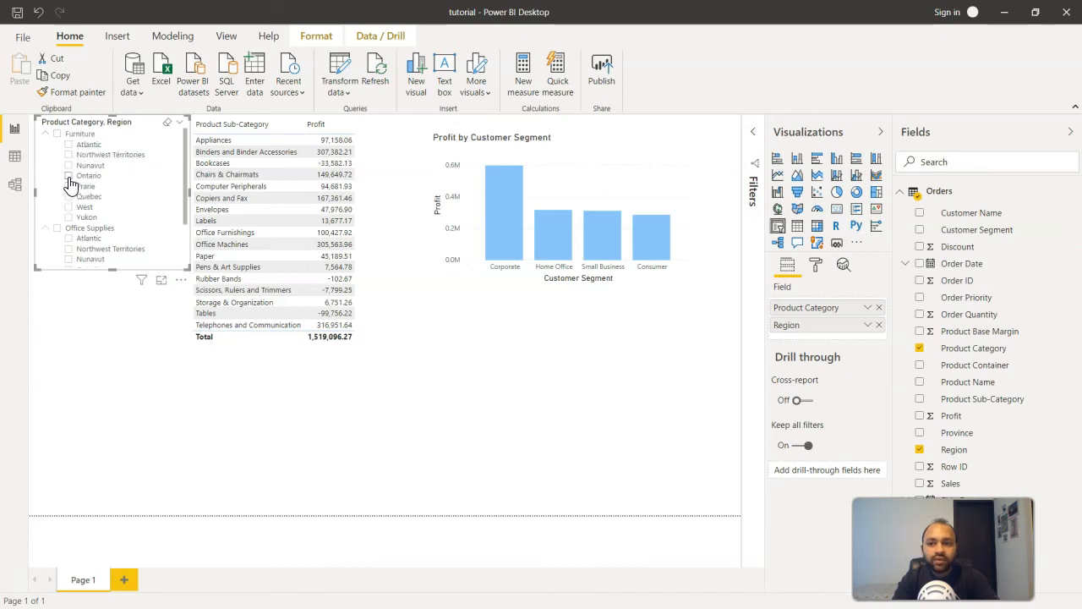
pyautogui.click(68, 175)
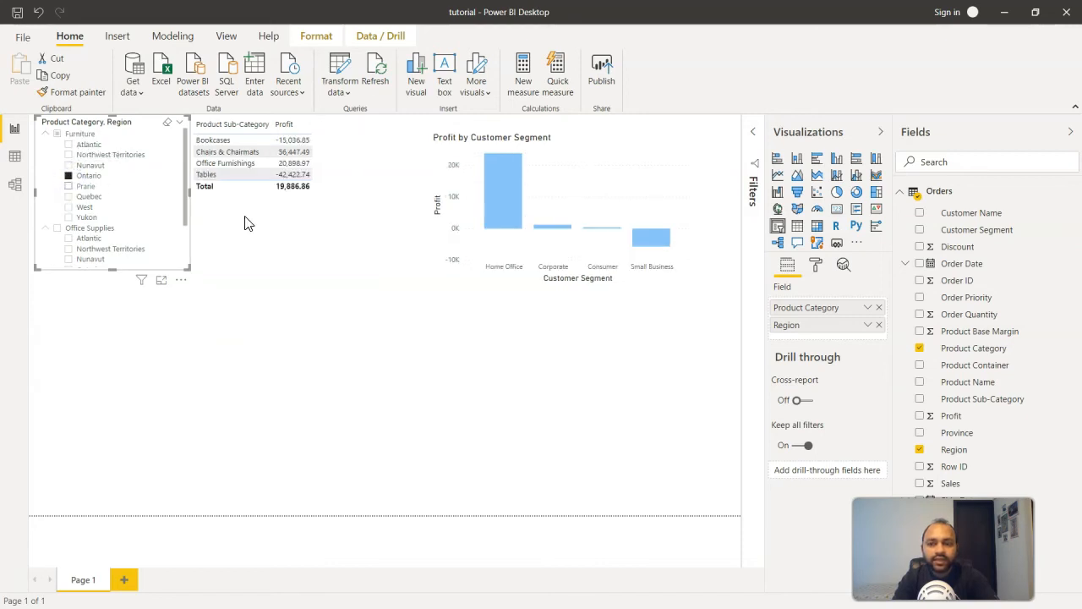
pyautogui.moveTo(126, 184)
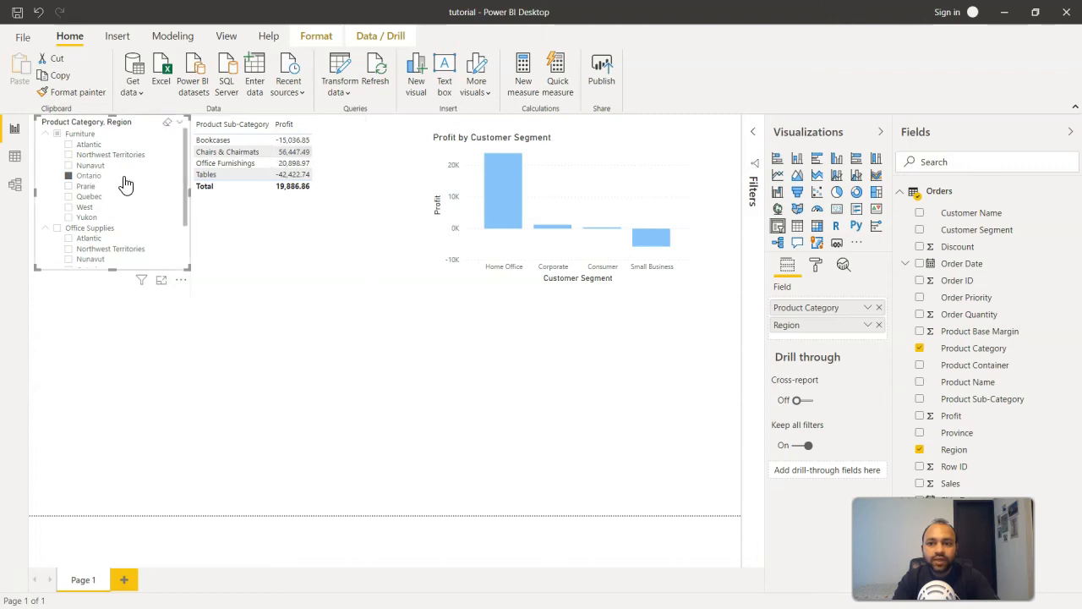
pyautogui.click(225, 163)
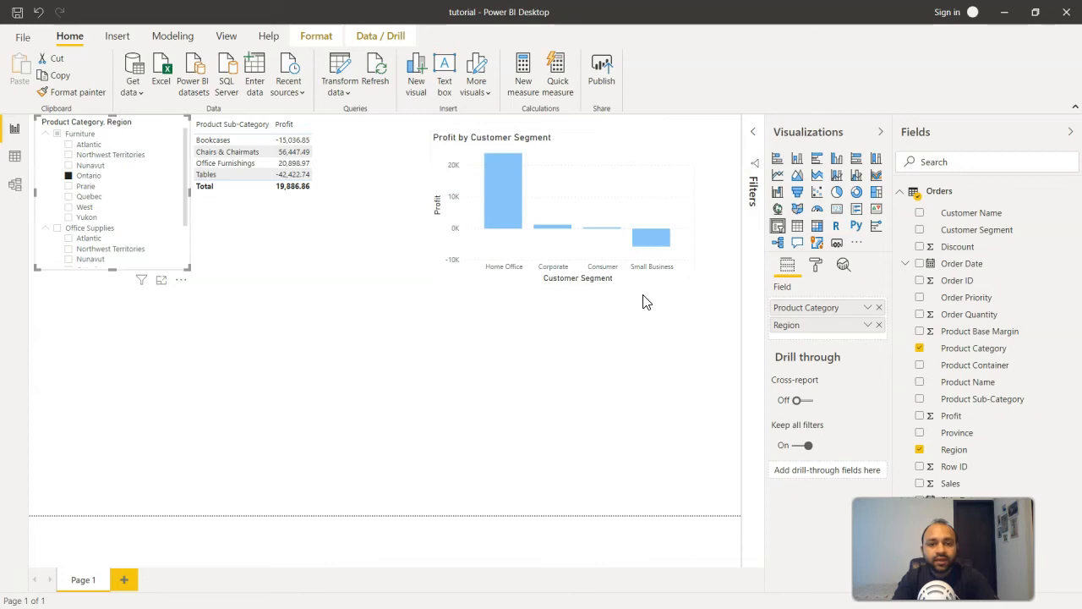
pyautogui.moveTo(651, 236)
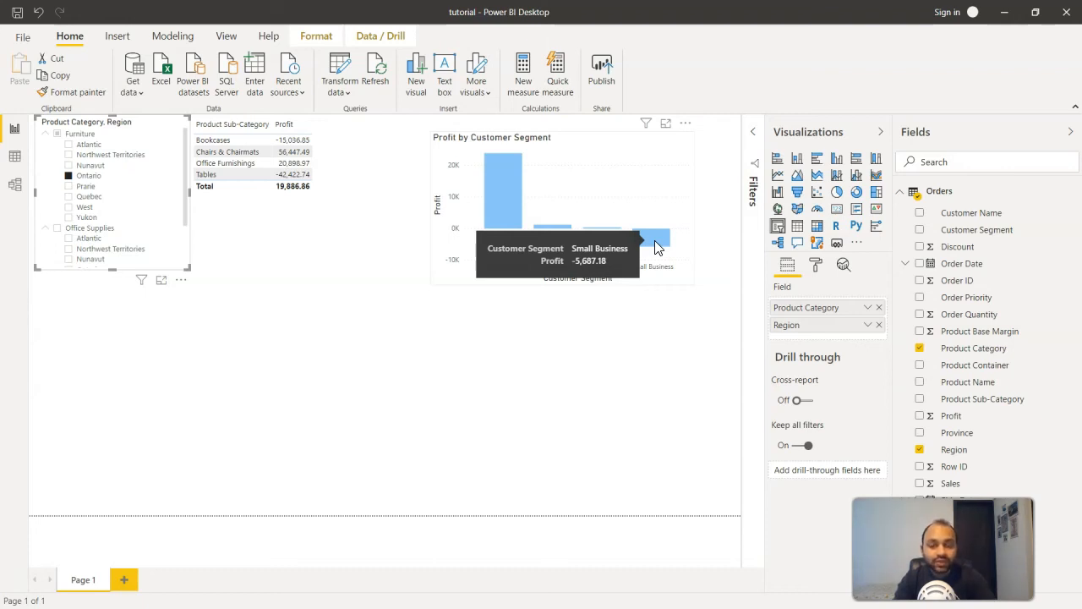
pyautogui.moveTo(478, 374)
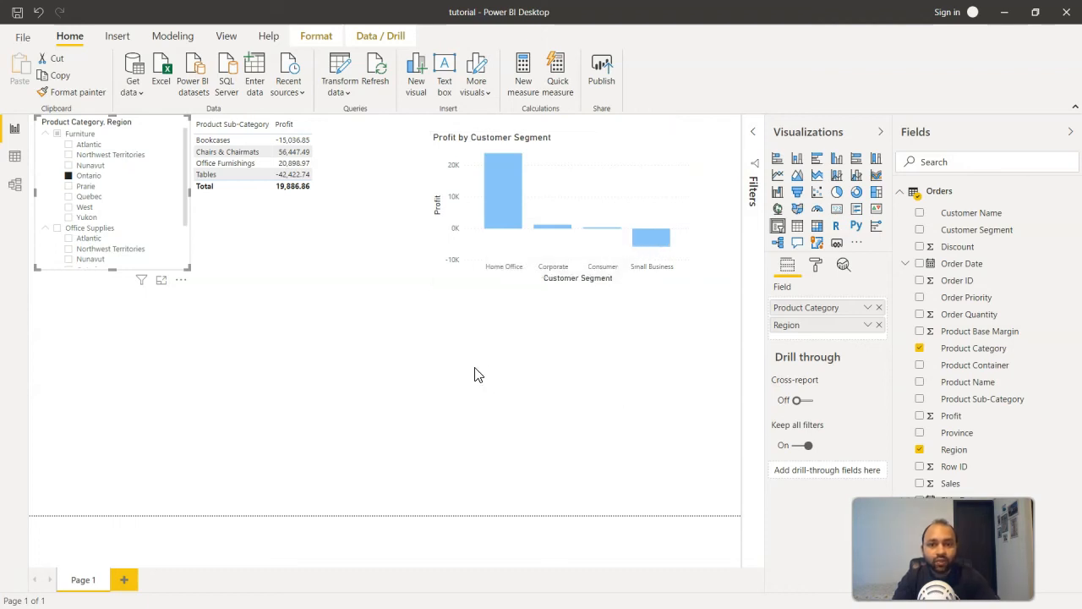
pyautogui.moveTo(499, 207)
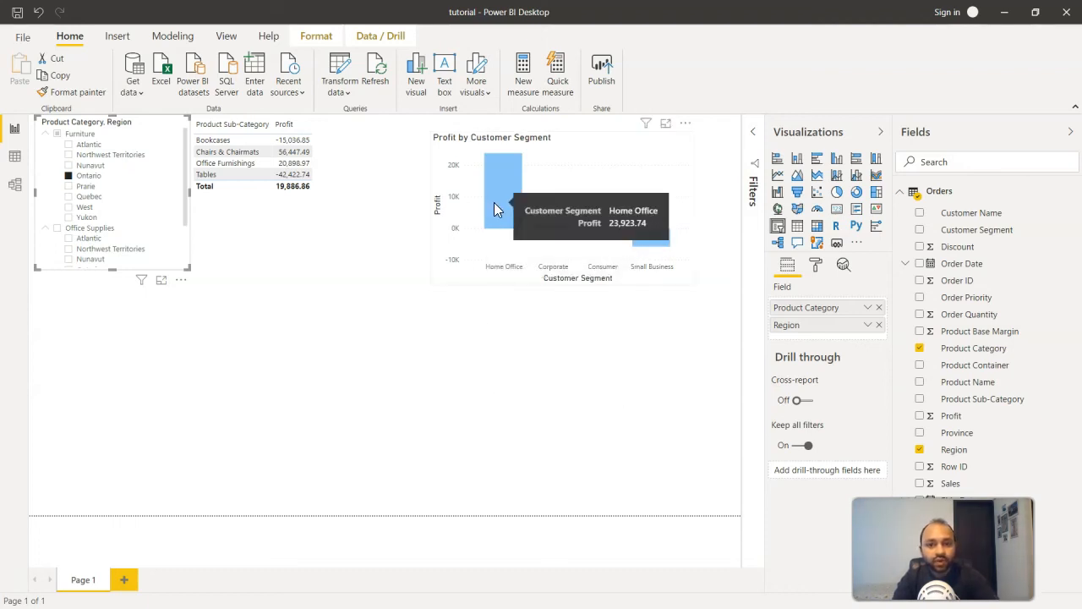
pyautogui.moveTo(659, 246)
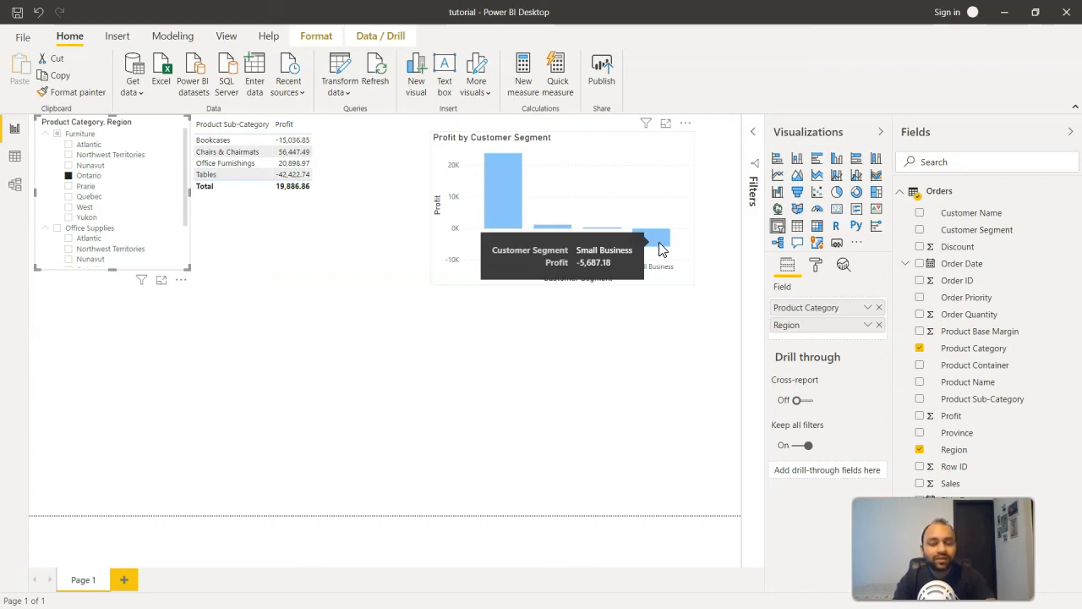
pyautogui.moveTo(787, 341)
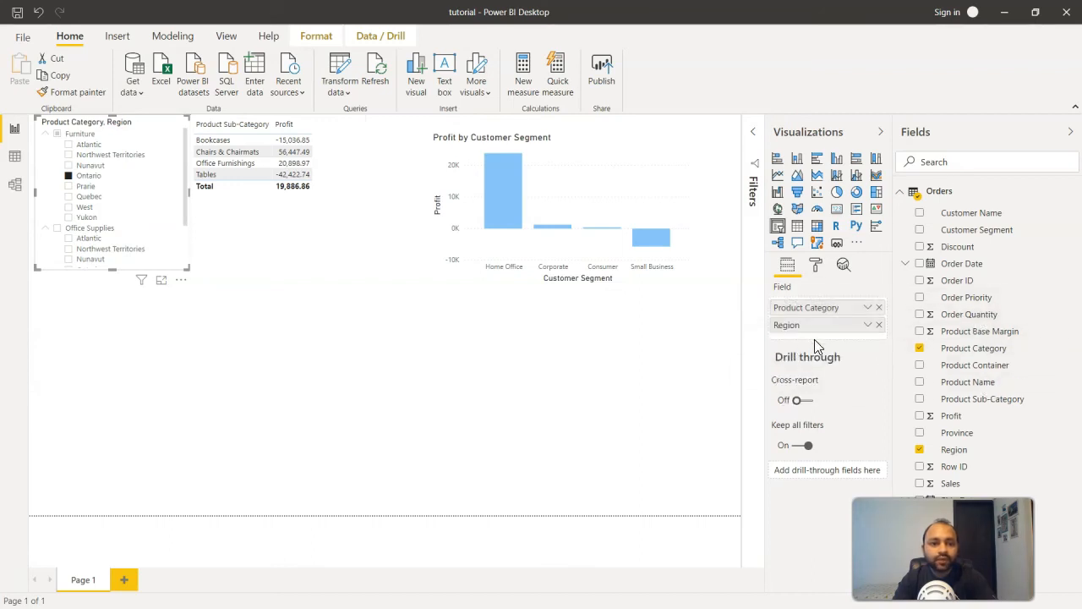
pyautogui.moveTo(966, 297)
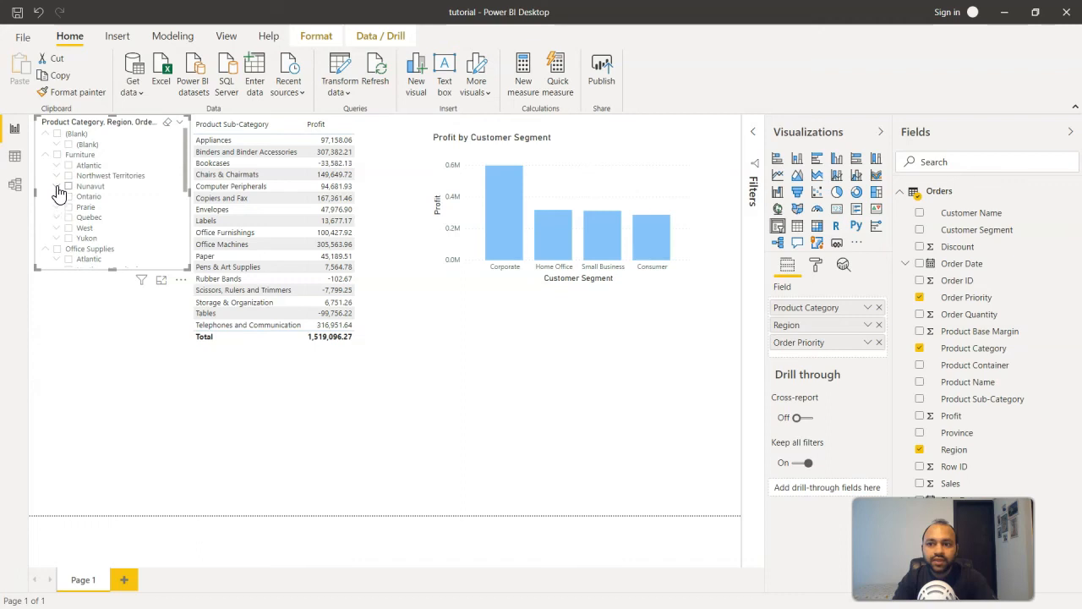
# Step: Expand the order priorities under Nunavut and Northwest Territories in the slicer
pyautogui.click(57, 186)
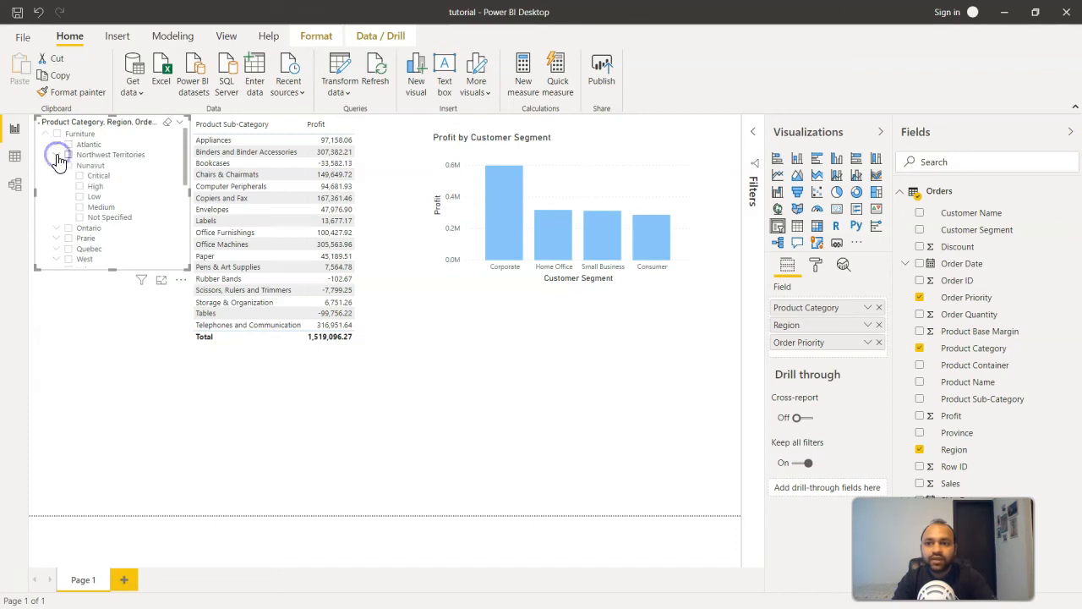
pyautogui.click(57, 155)
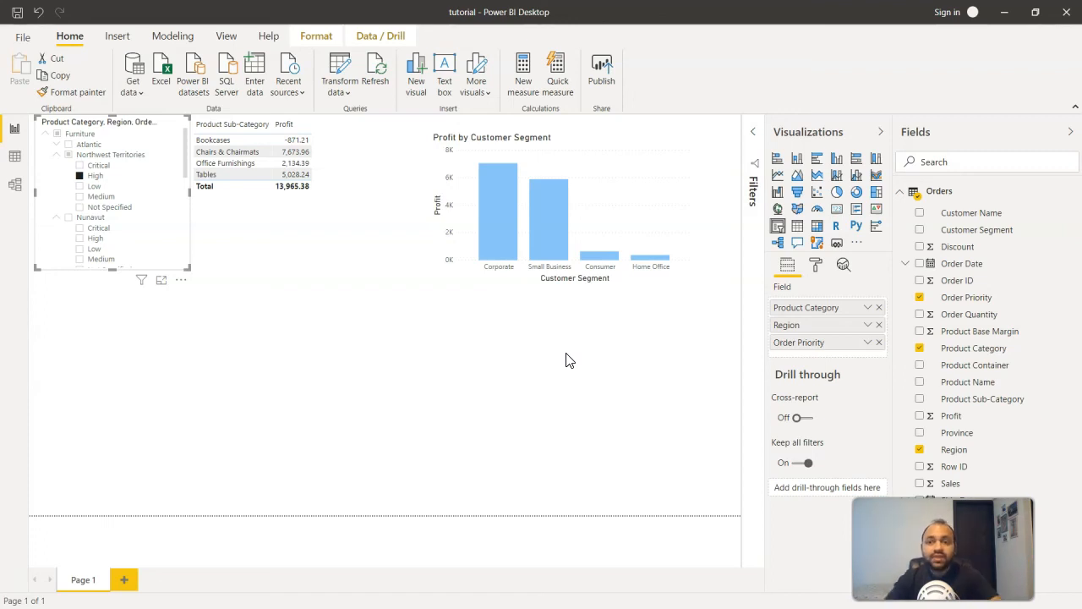
pyautogui.click(268, 35)
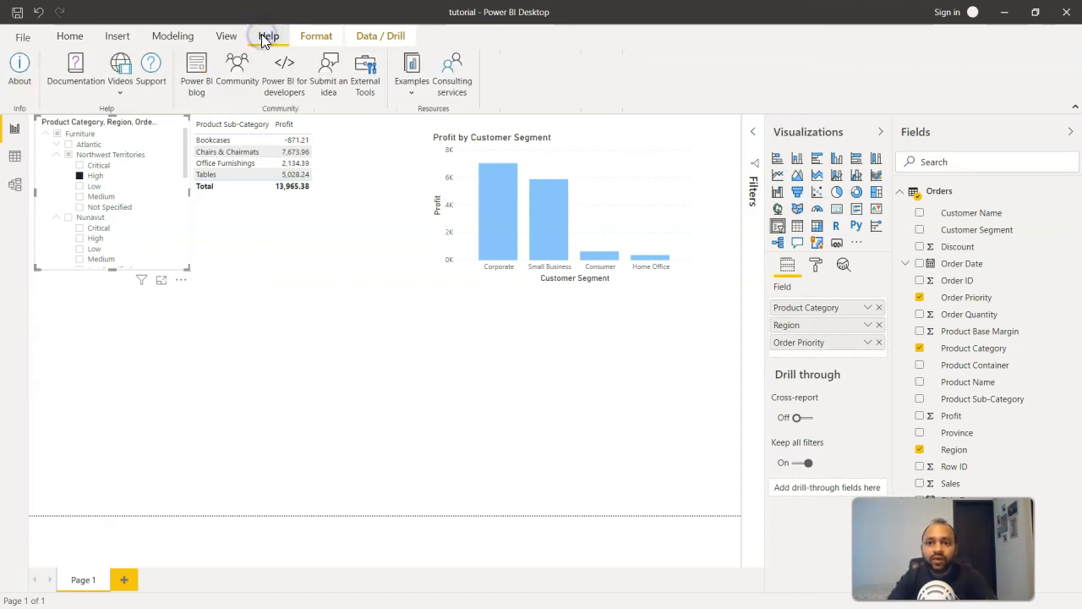
pyautogui.click(19, 70)
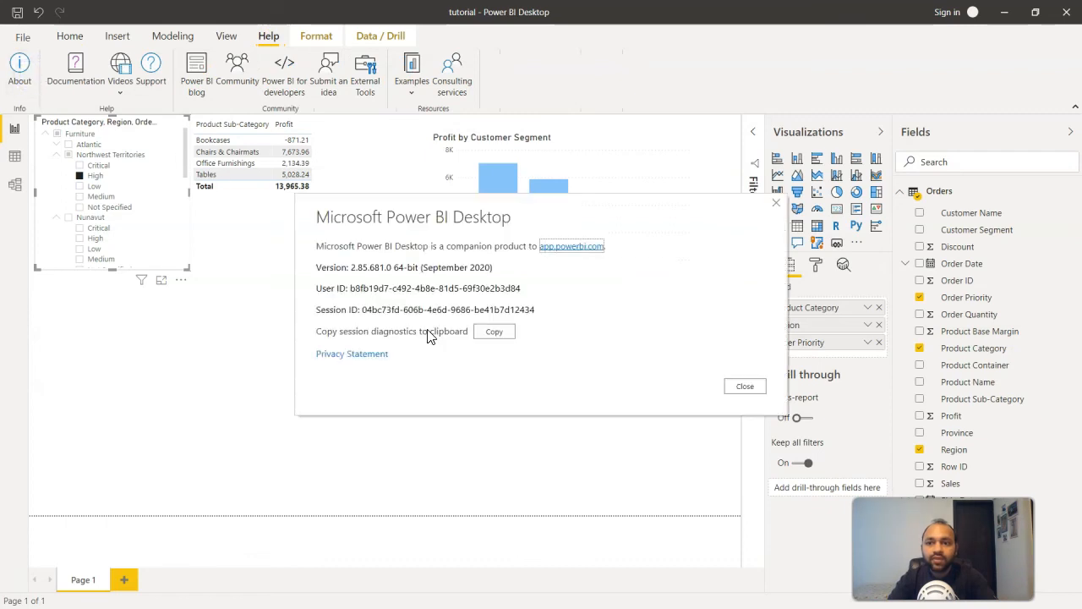
pyautogui.moveTo(368, 281)
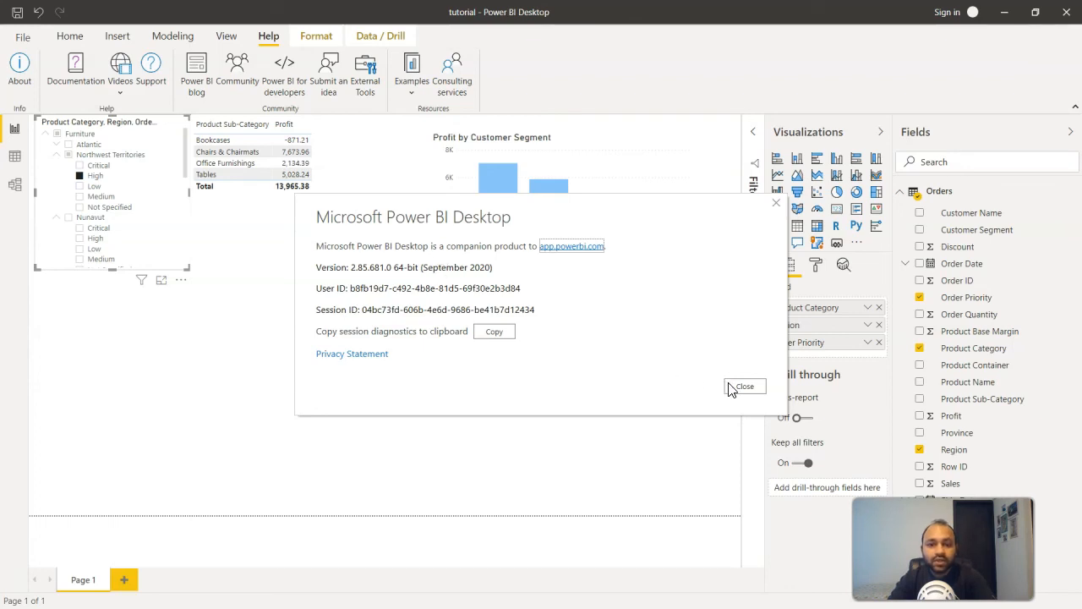
pyautogui.click(744, 386)
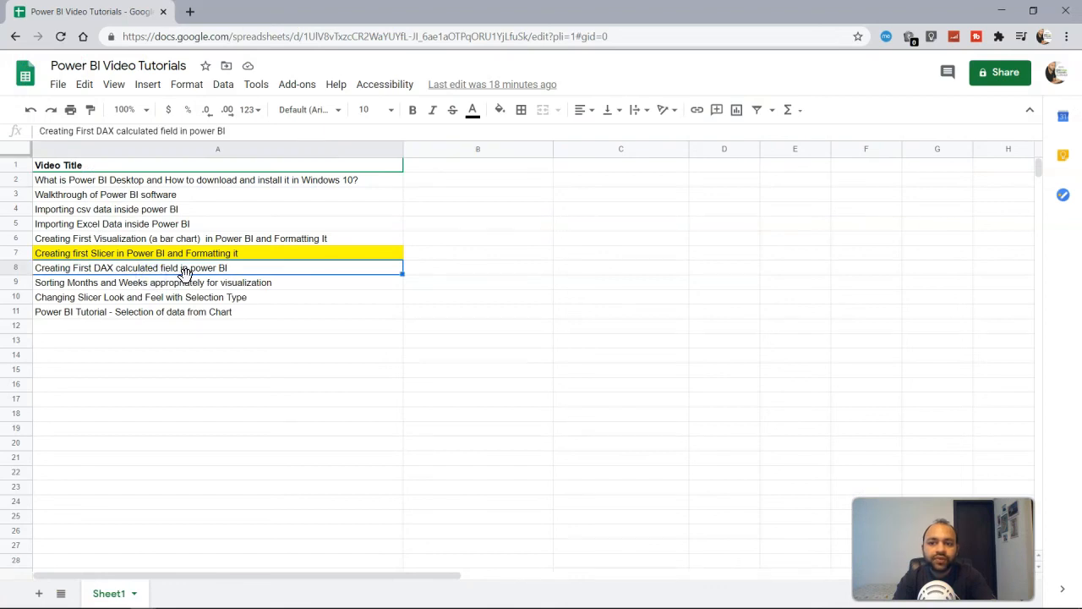
pyautogui.moveTo(220, 271)
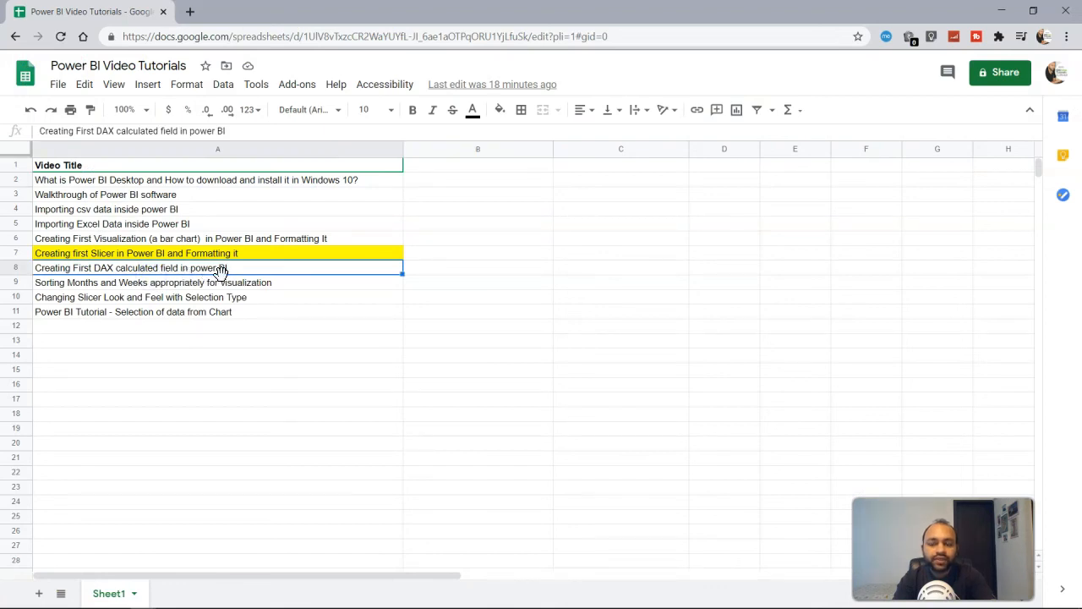